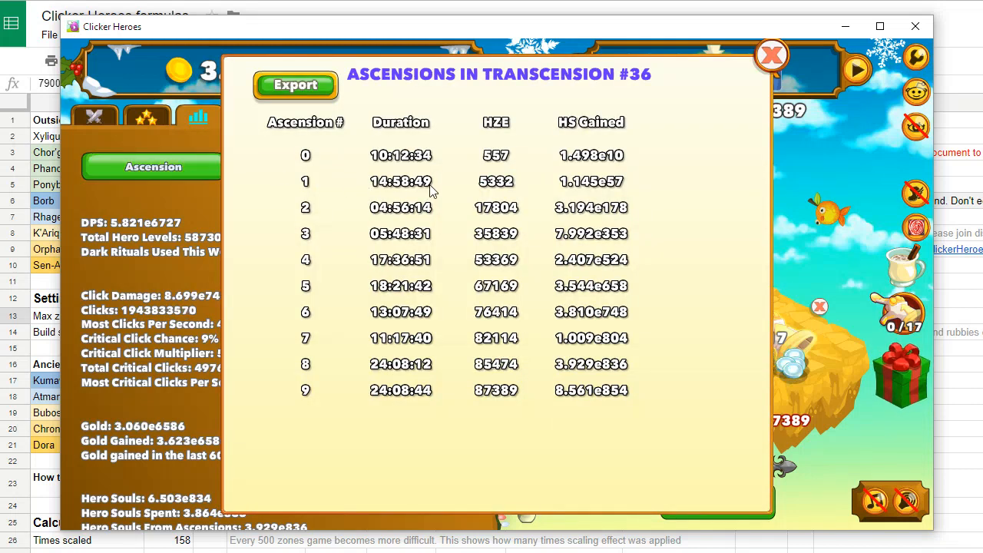
mouse_move(383, 215)
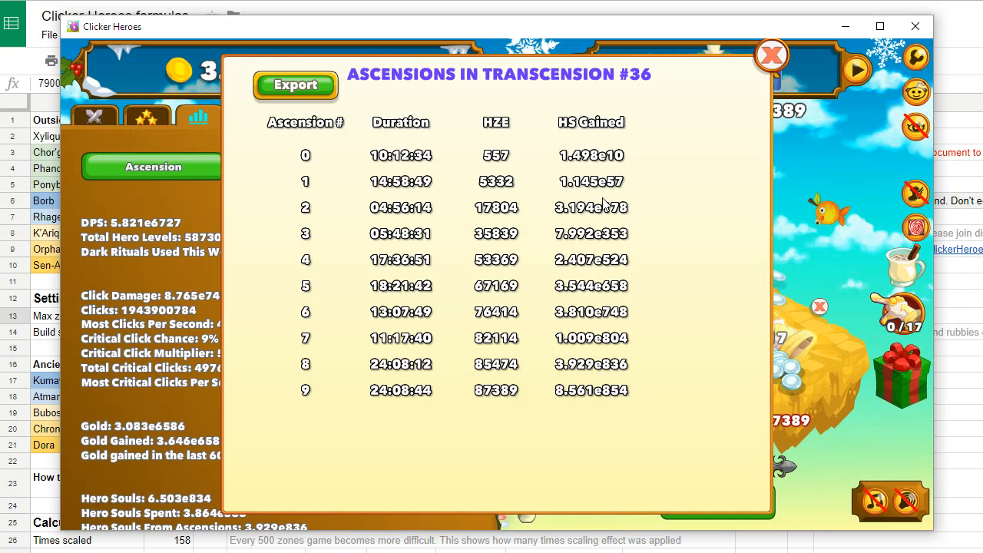
mouse_move(639, 372)
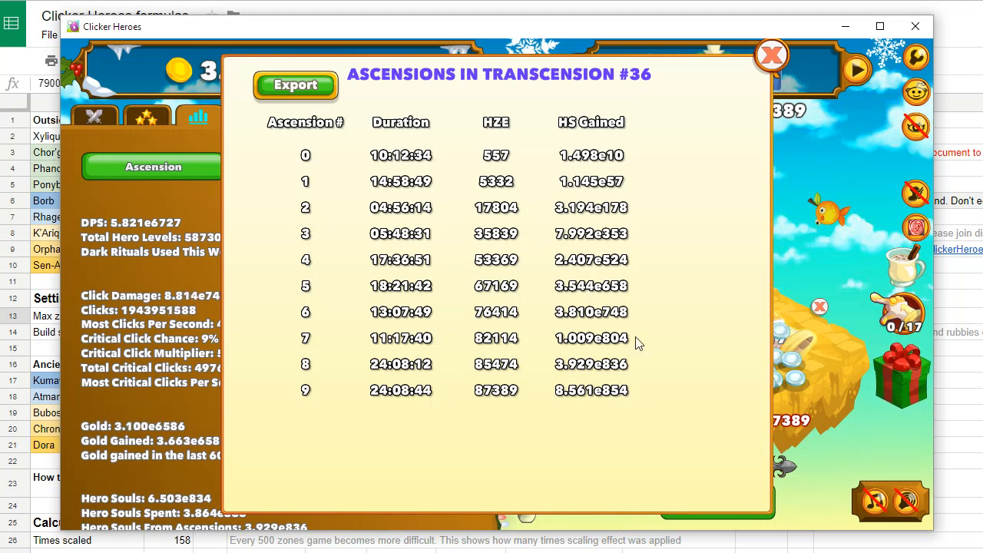
Close the transcension #36 ascensions list to return to the Stats tab
left_click(771, 55)
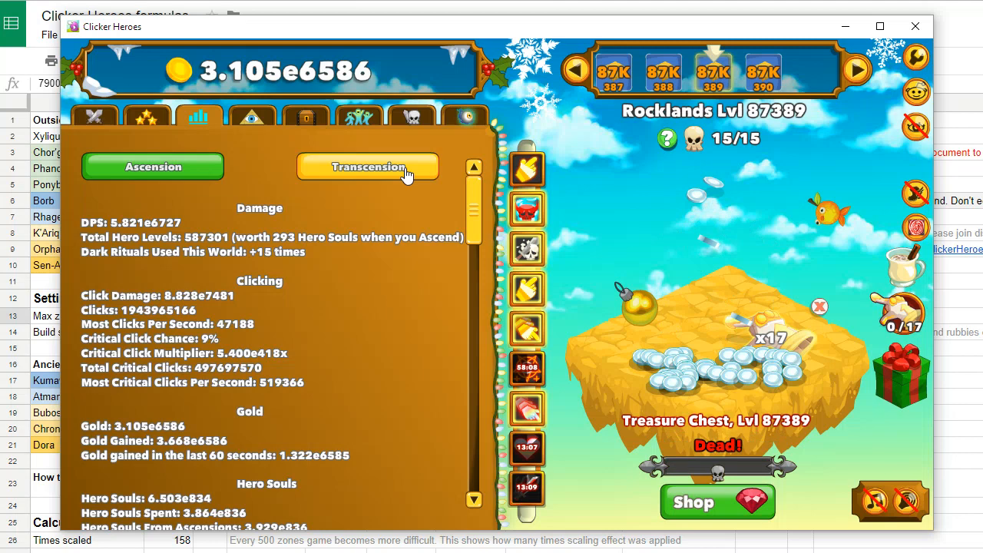
Open the Transcensions history and scroll down to the latest entry, #36 with 9 ascensions
left_click(367, 167)
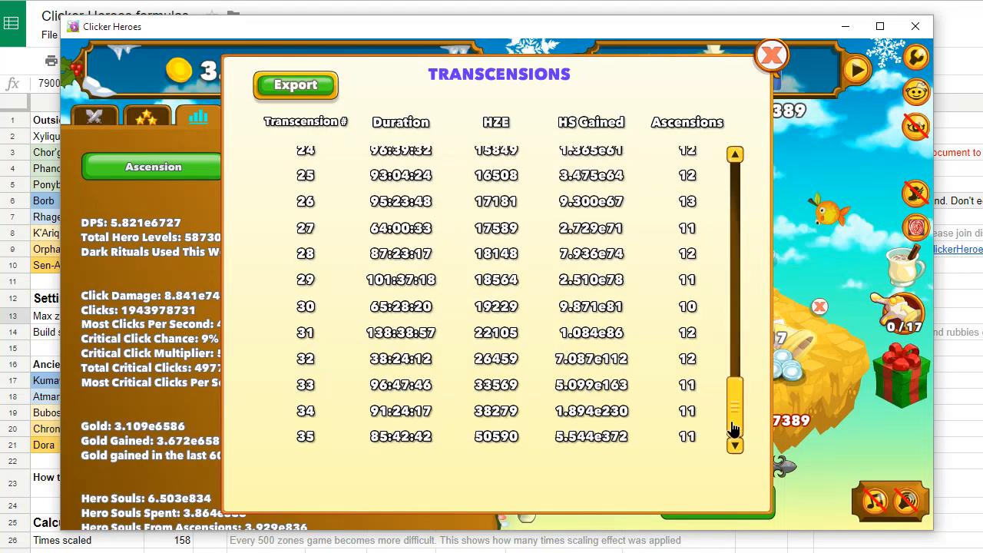
scroll("down", 3)
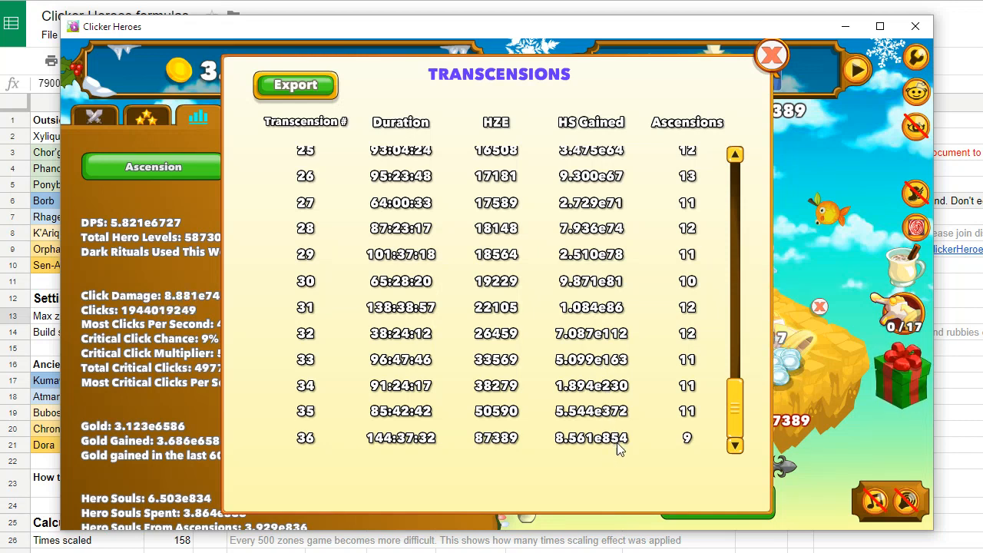
mouse_move(653, 448)
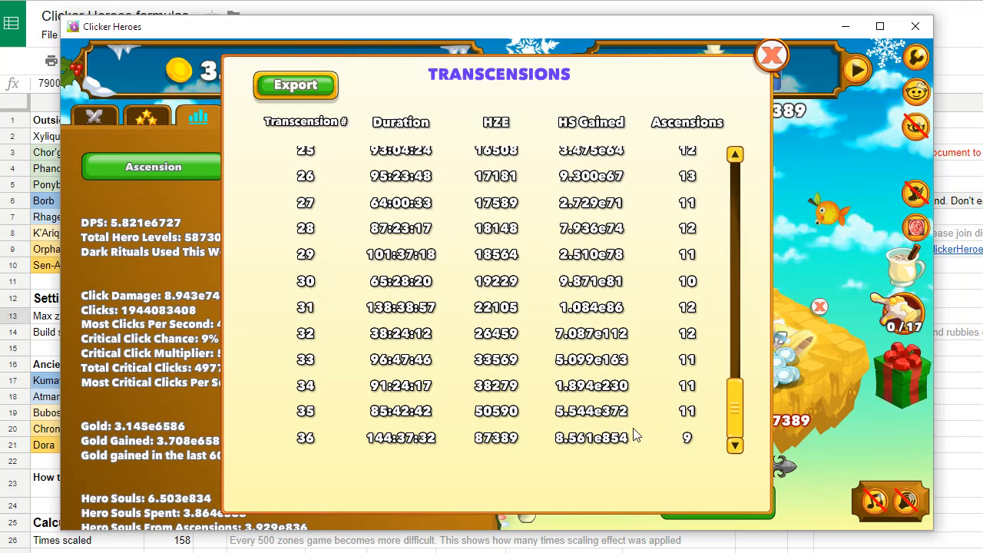
mouse_move(570, 446)
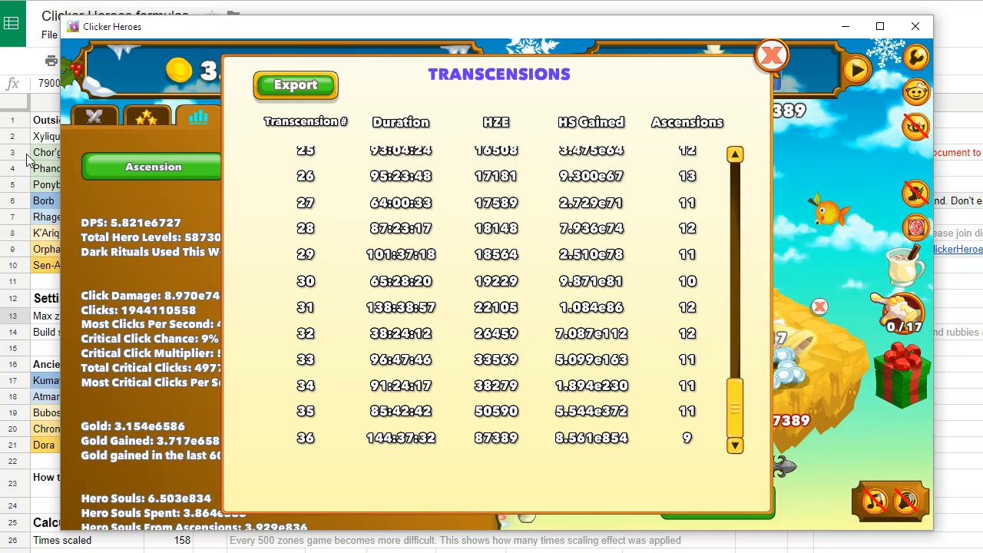
Bring up the formulas spreadsheet and inspect Chor'gorloth, the copy note, and Xyliquil and Chor'gorloth levels
left_click(771, 56)
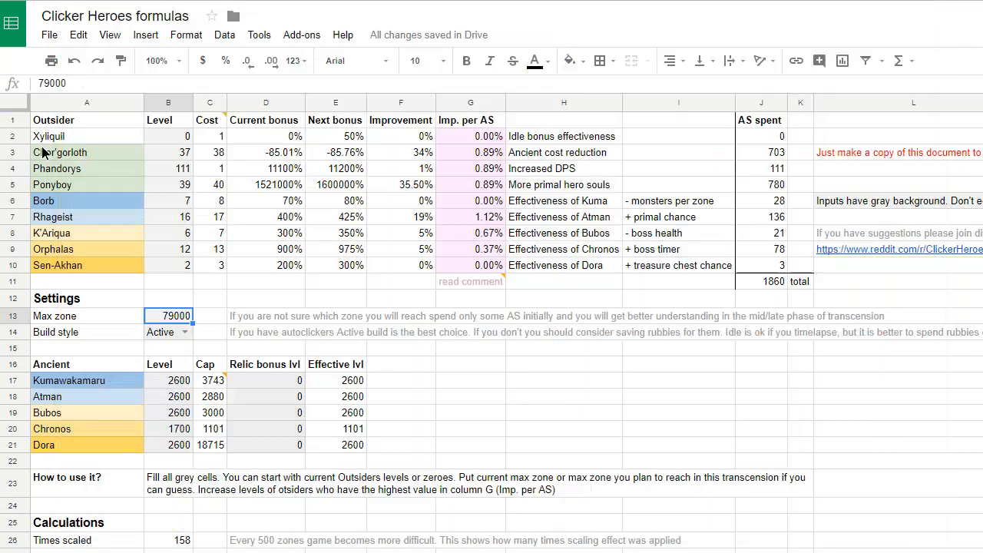
left_click(59, 152)
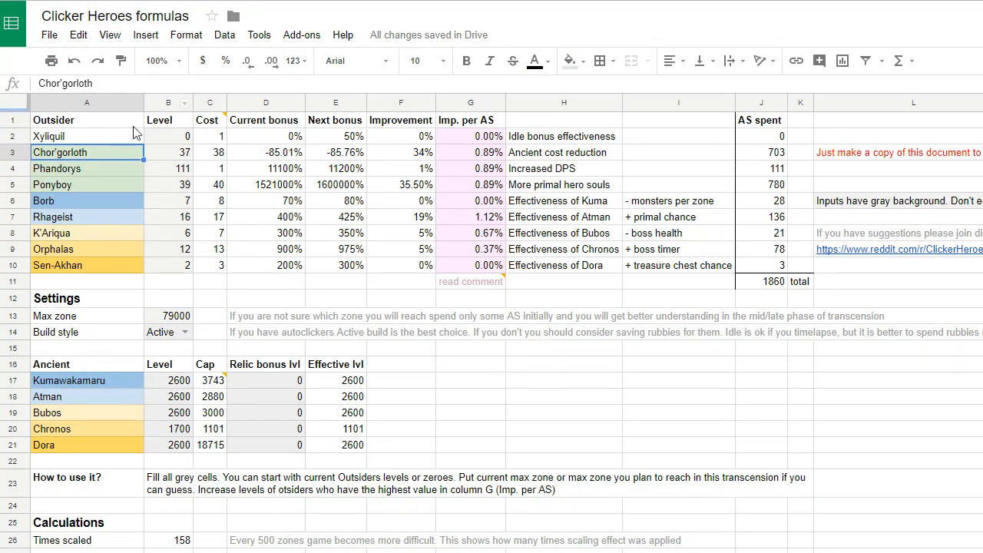
mouse_move(137, 176)
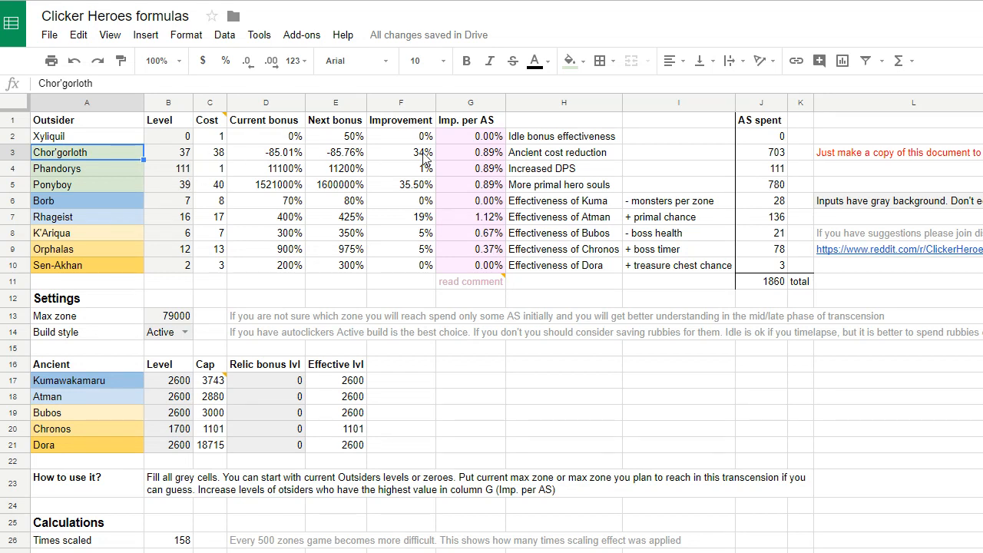
mouse_move(844, 158)
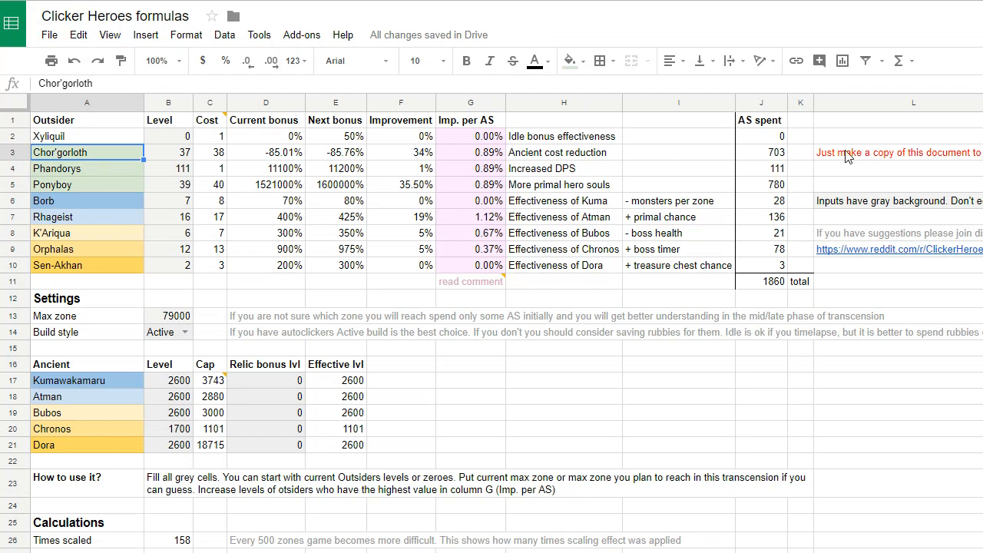
left_click(912, 152)
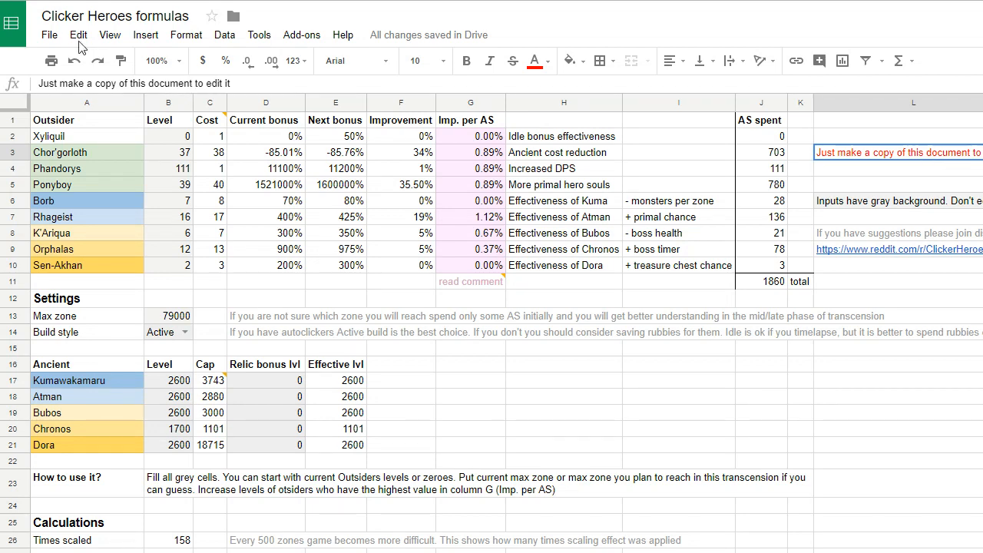
mouse_move(908, 180)
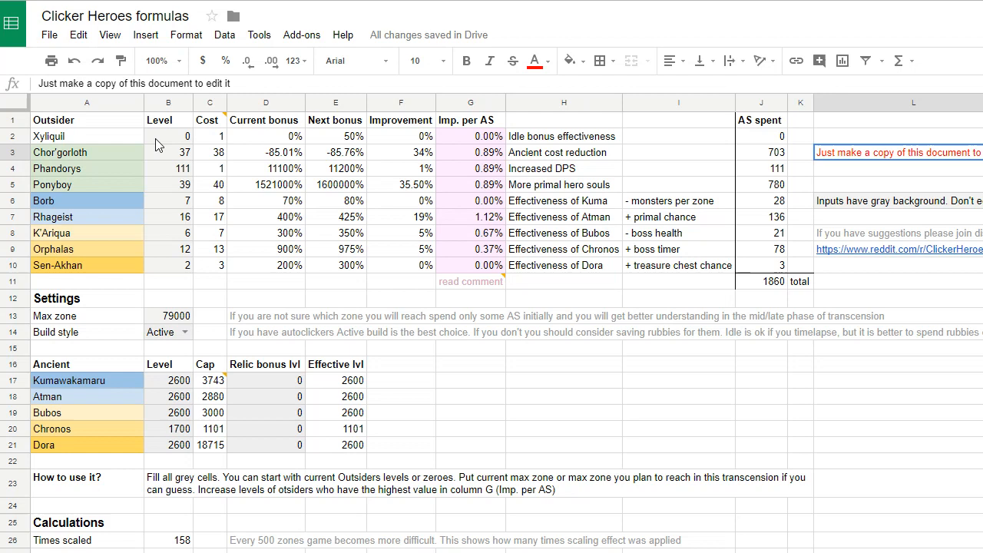
left_click(167, 136)
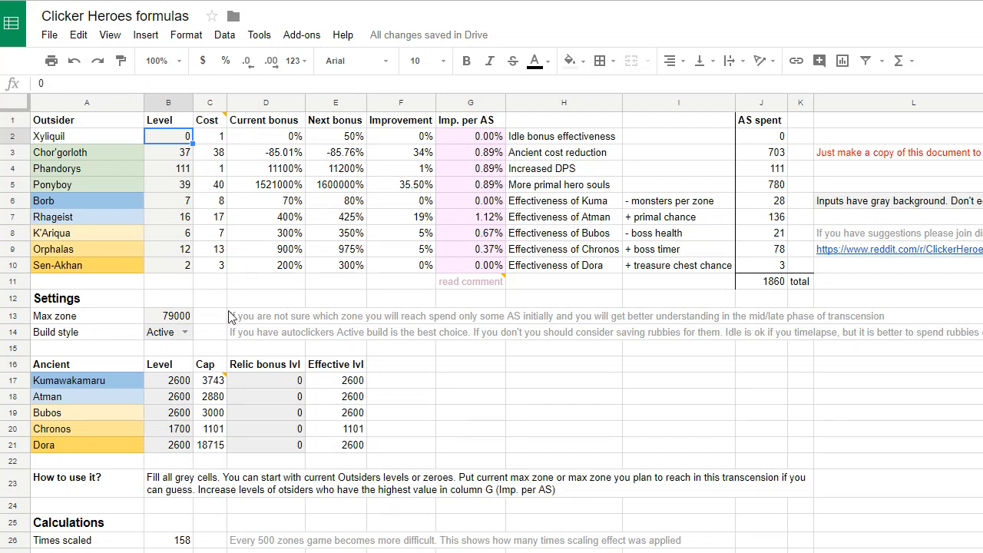
left_click(168, 152)
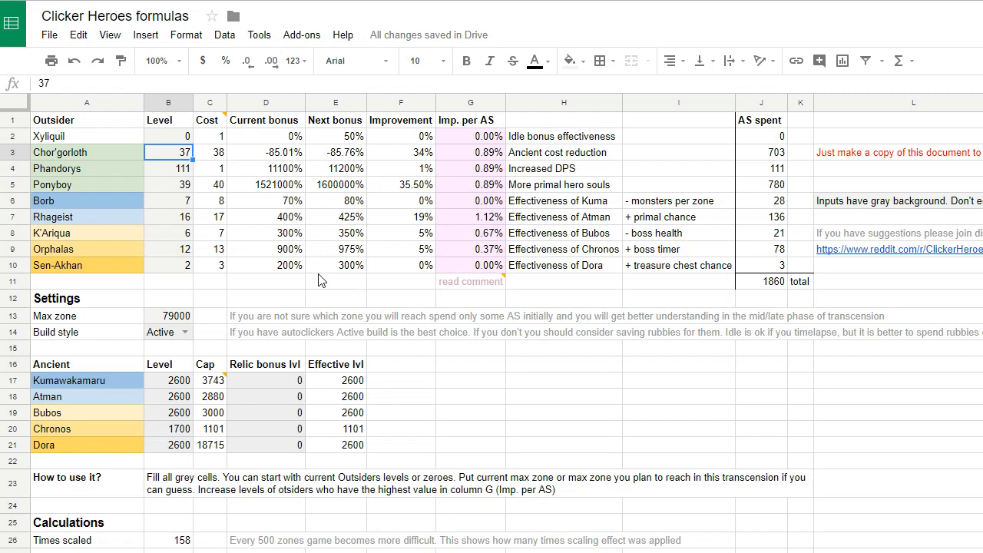
left_click(470, 152)
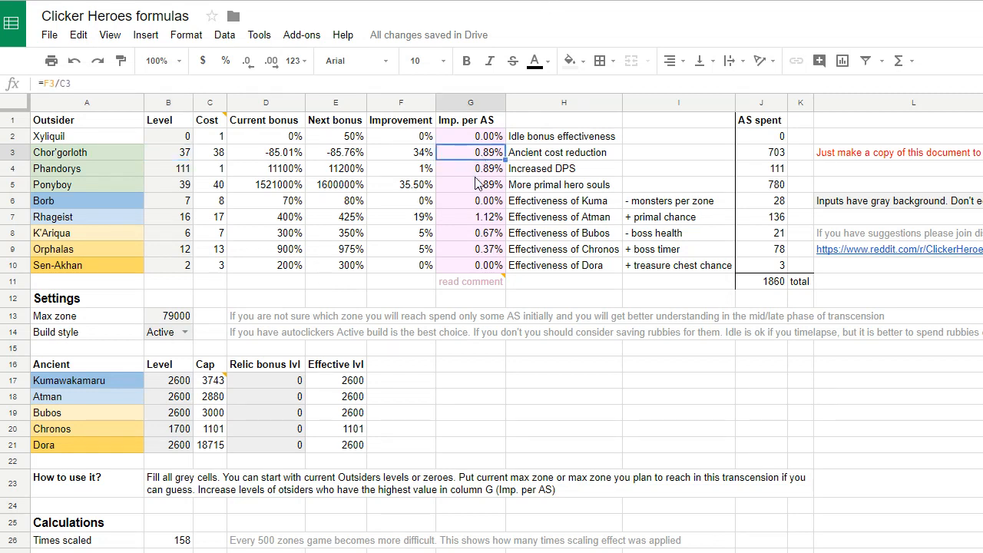
left_click(400, 152)
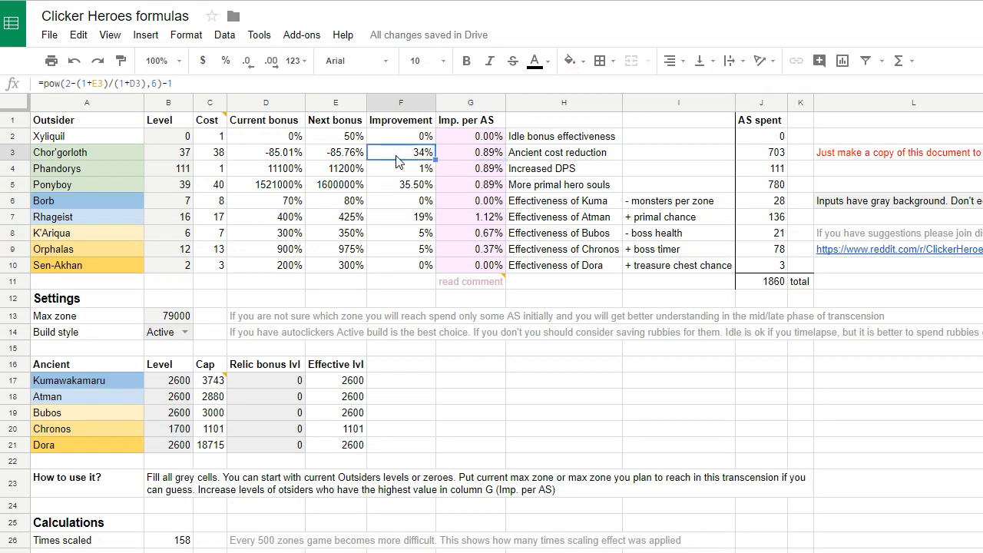
left_click(400, 168)
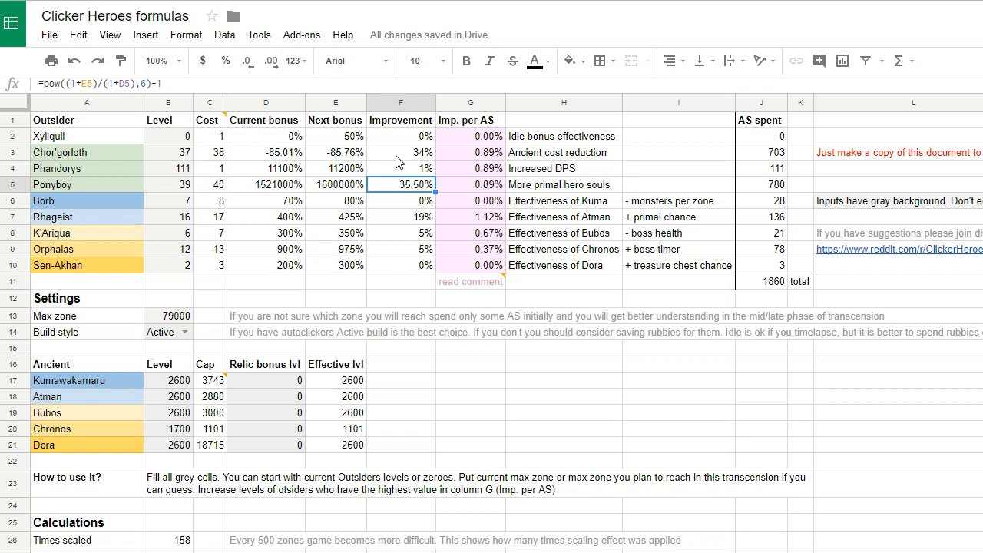
left_click(150, 83)
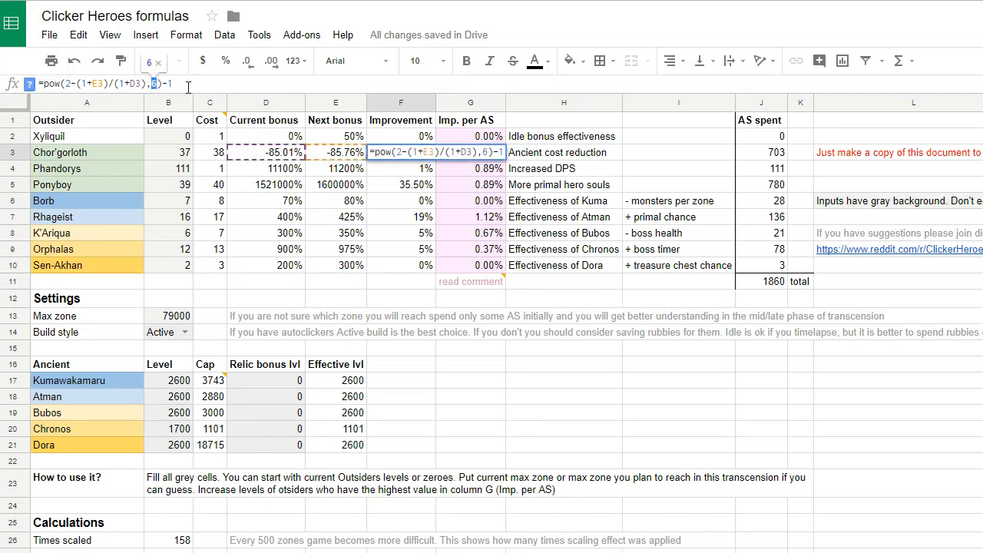
mouse_move(265, 461)
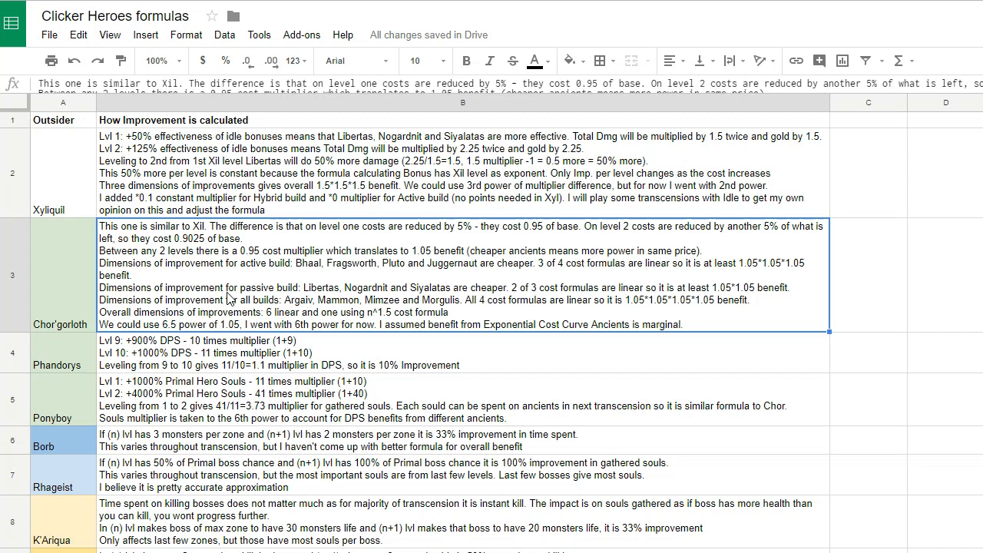
mouse_move(254, 276)
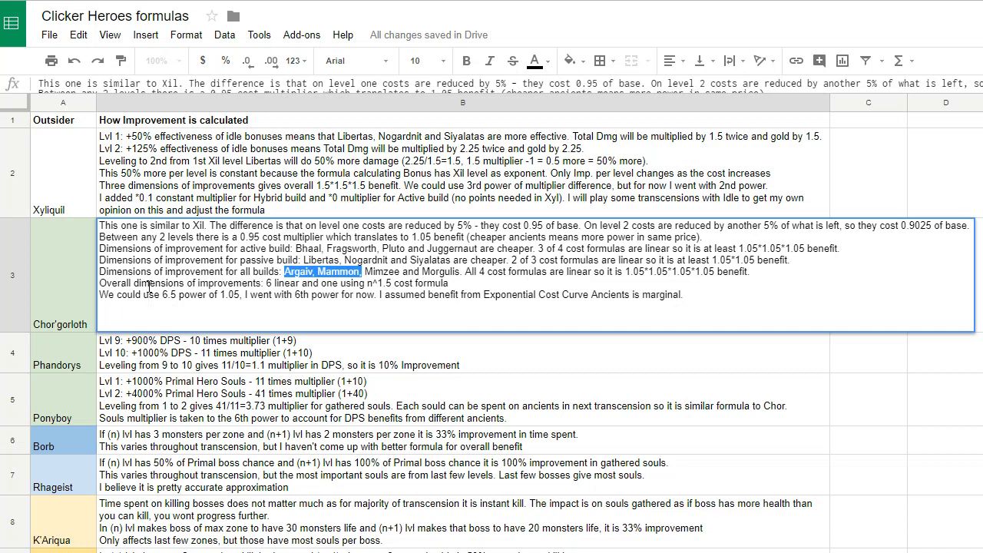
mouse_move(206, 314)
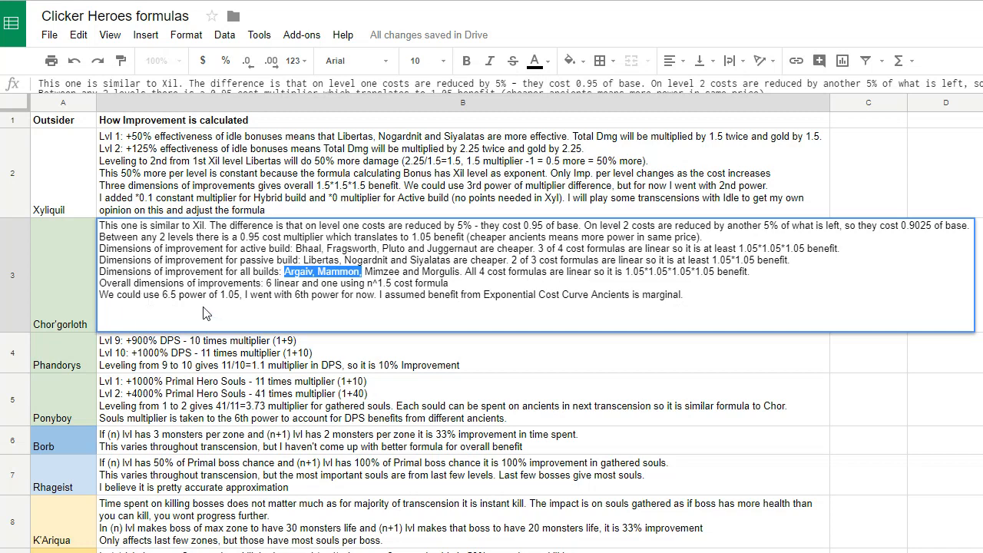
mouse_move(206, 320)
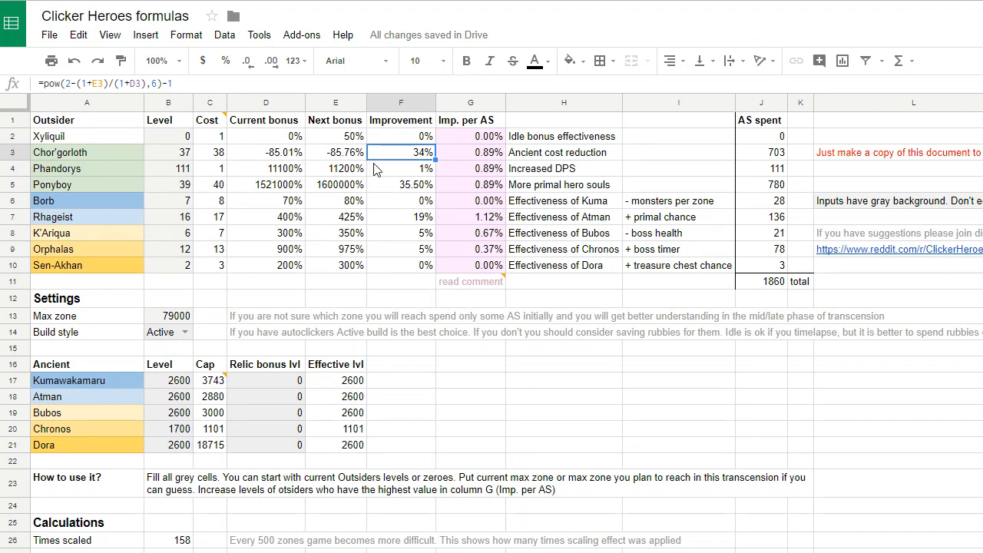
mouse_move(379, 189)
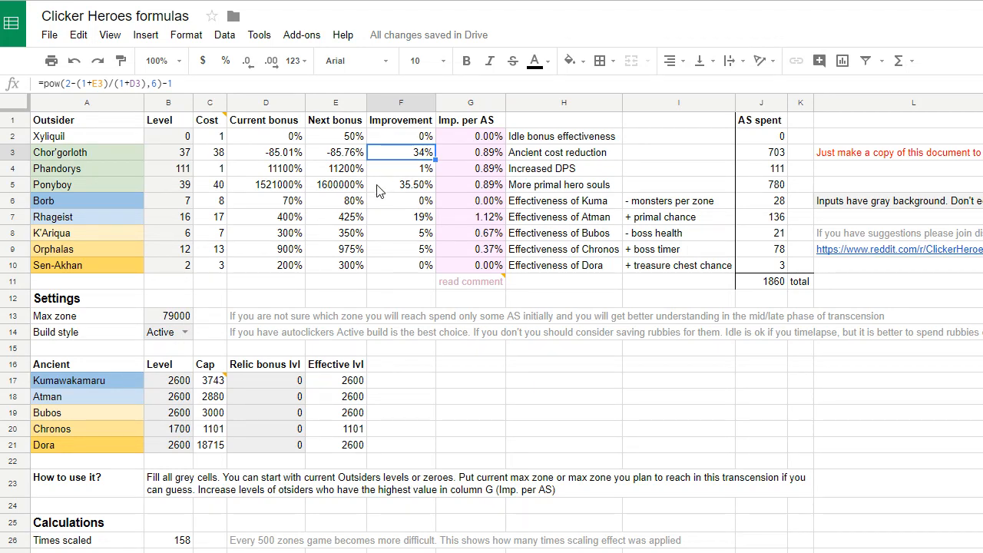
left_click(470, 152)
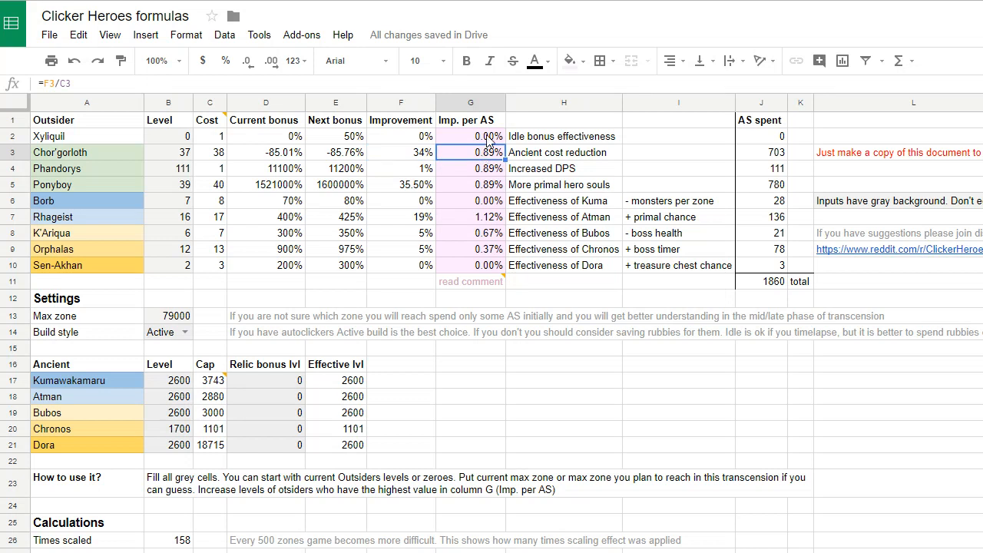
left_click(470, 136)
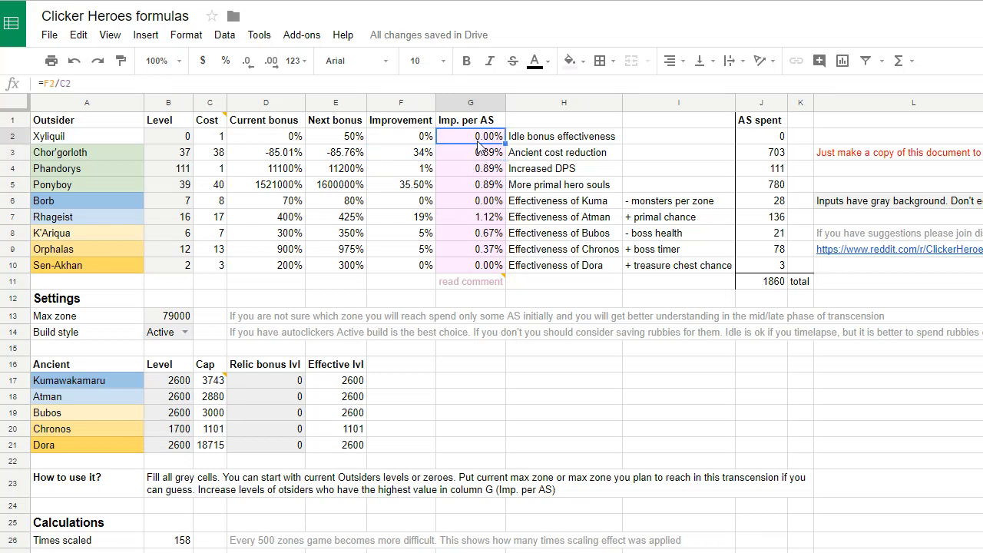
left_click(470, 152)
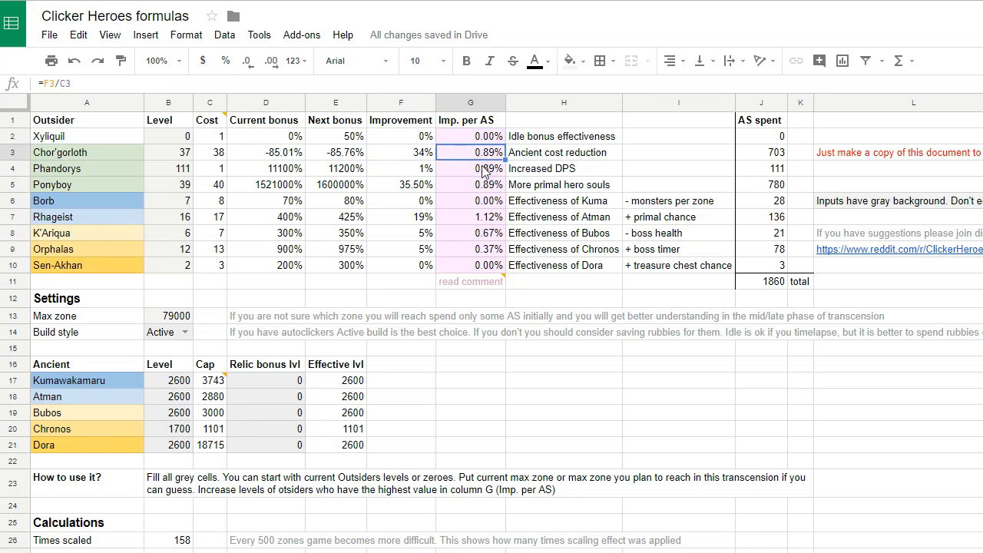
left_click(470, 185)
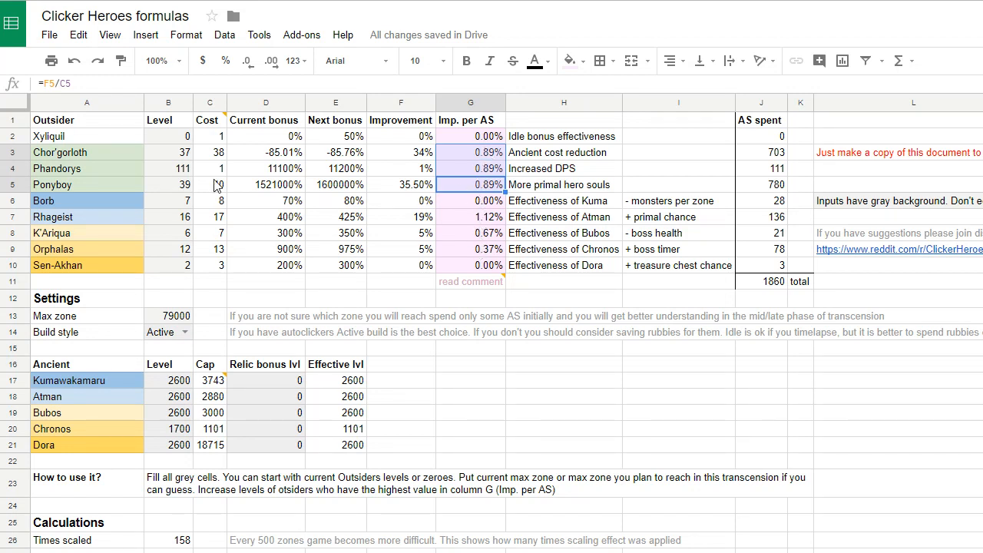
left_click(168, 184)
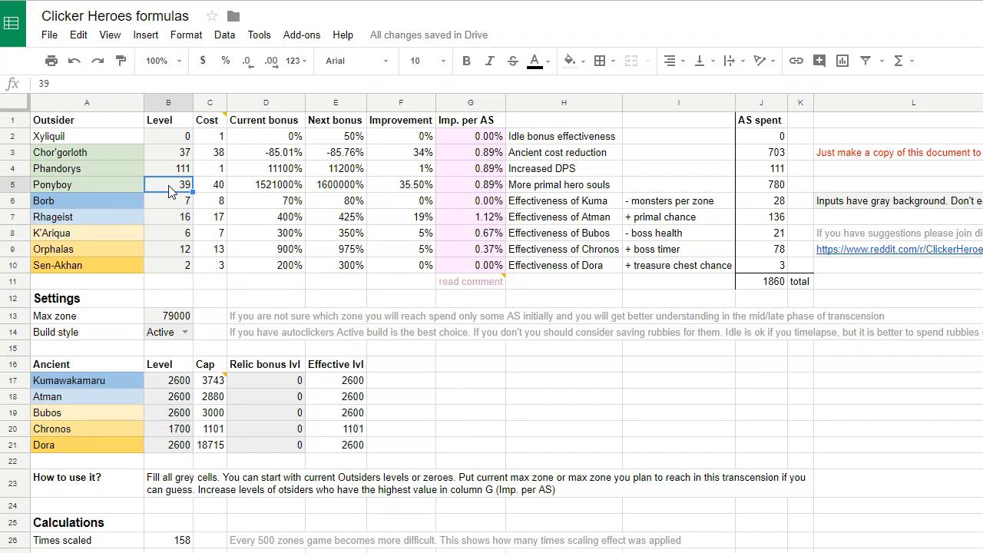
type("12")
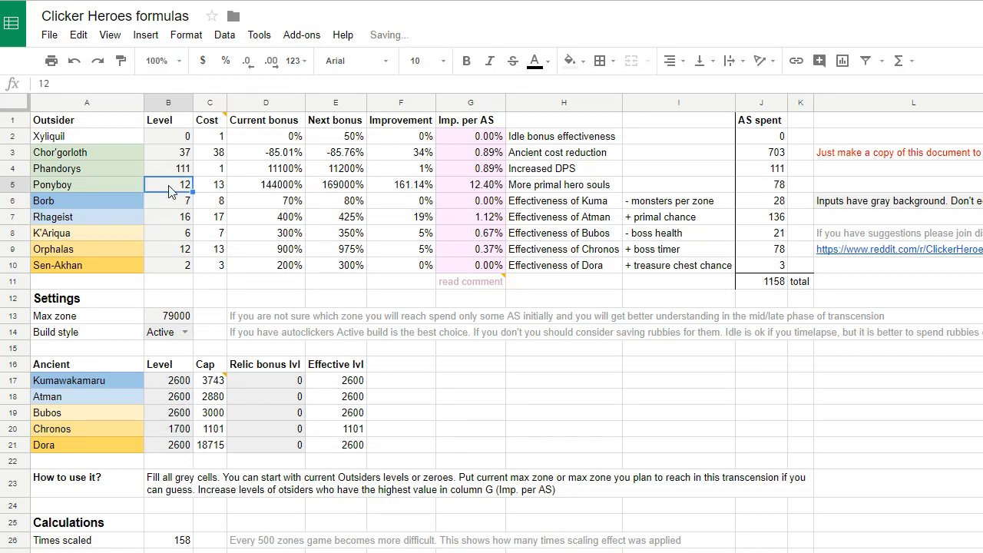
left_click(470, 184)
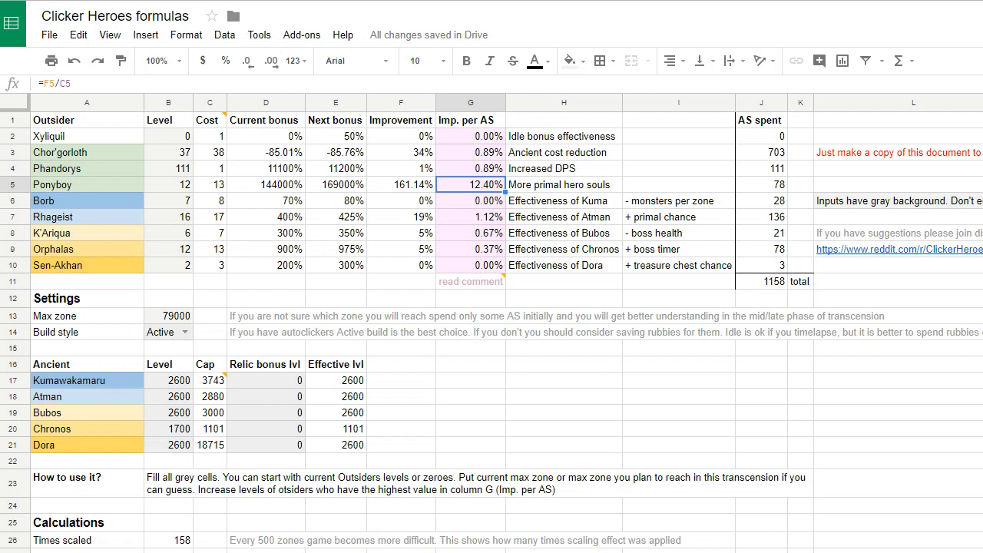
mouse_move(176, 211)
type("39")
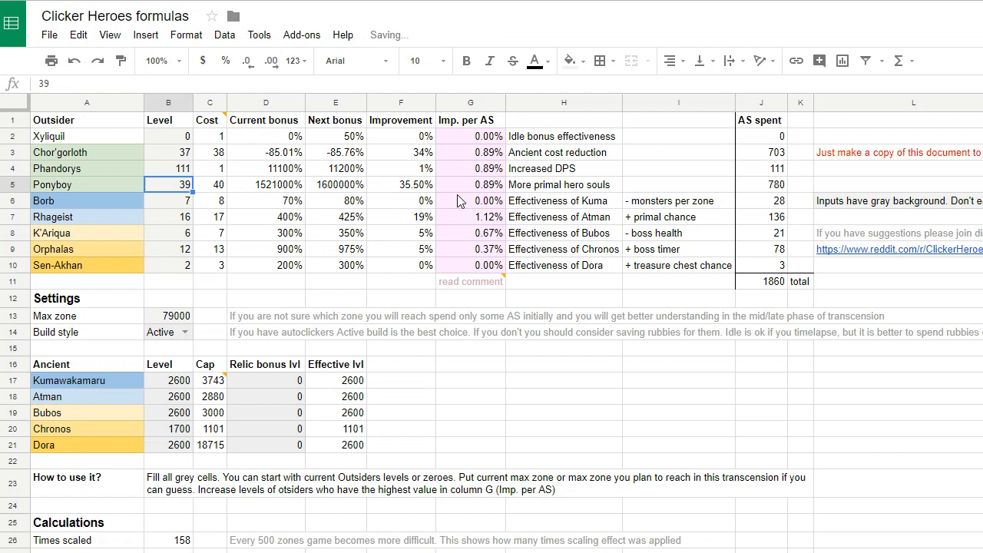
left_click(470, 184)
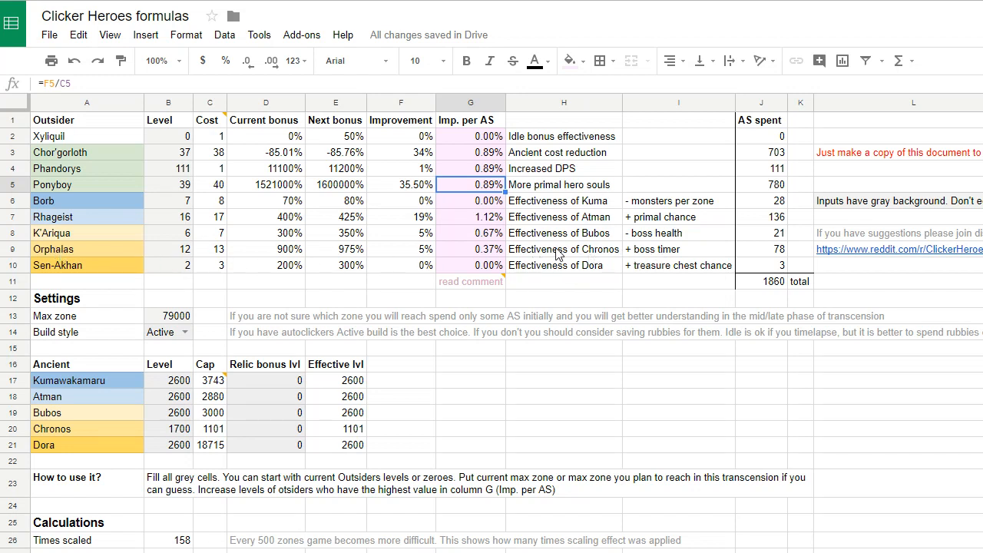
mouse_move(680, 260)
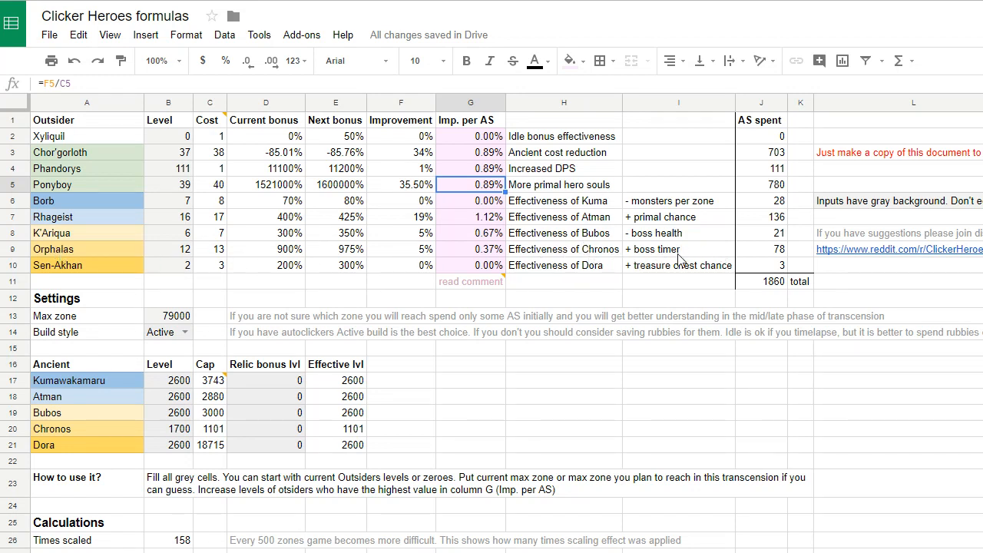
left_click(168, 248)
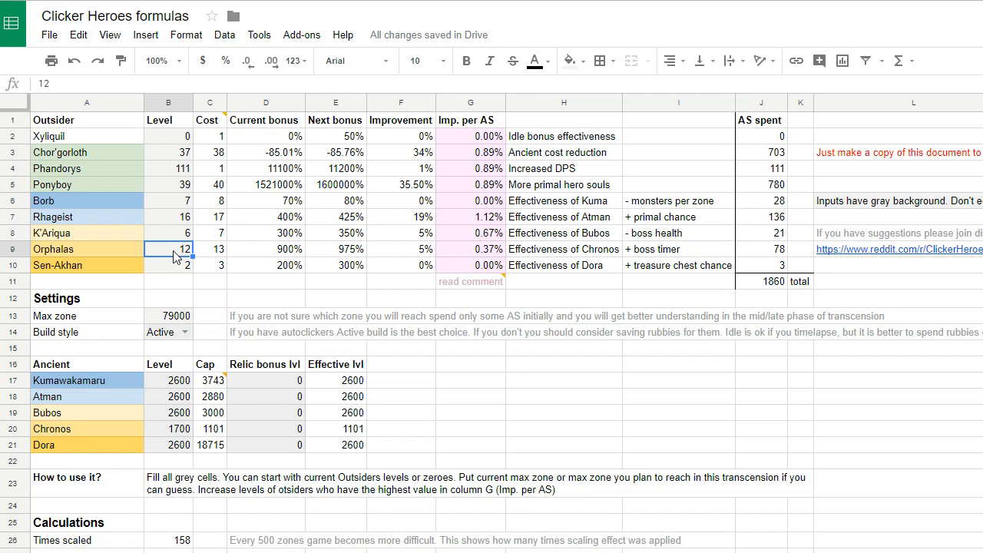
mouse_move(35, 252)
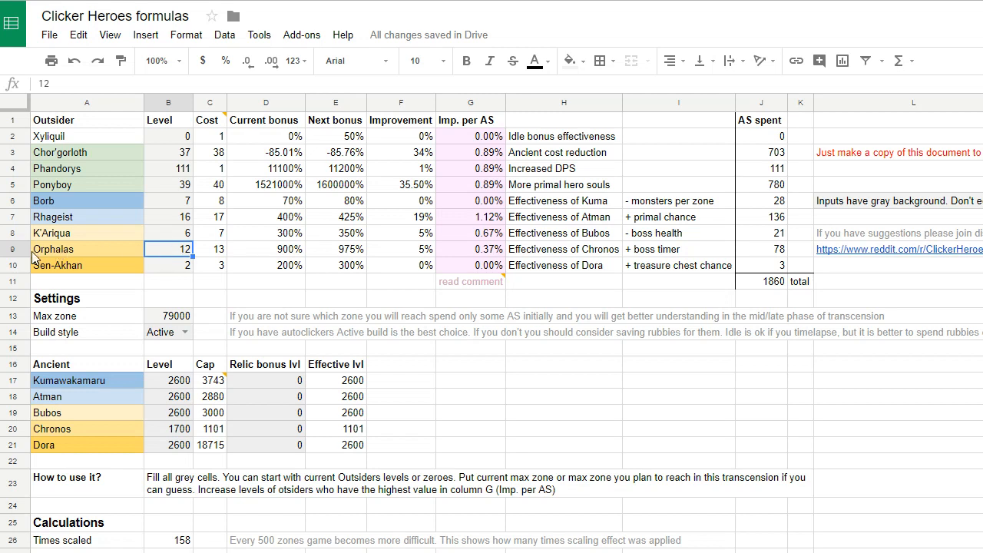
mouse_move(412, 251)
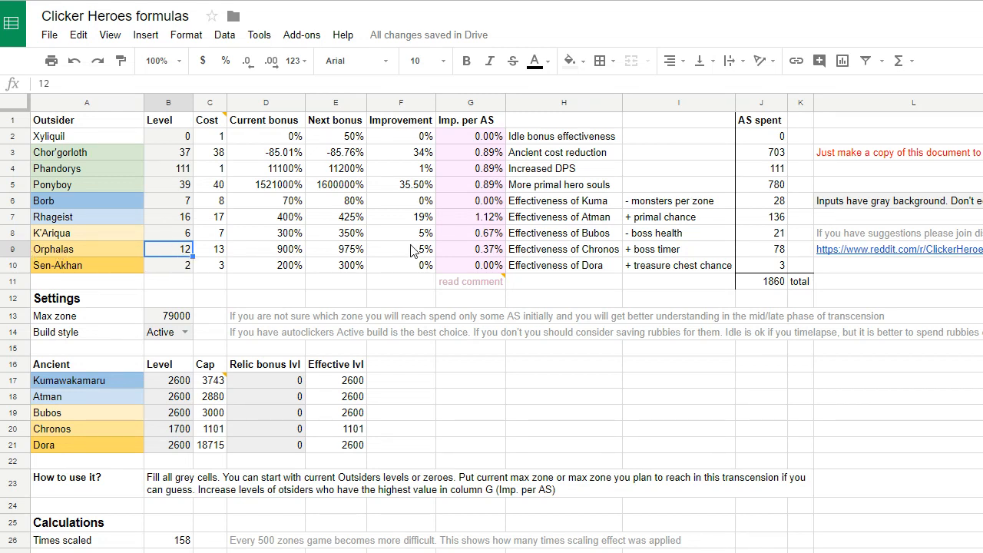
mouse_move(224, 201)
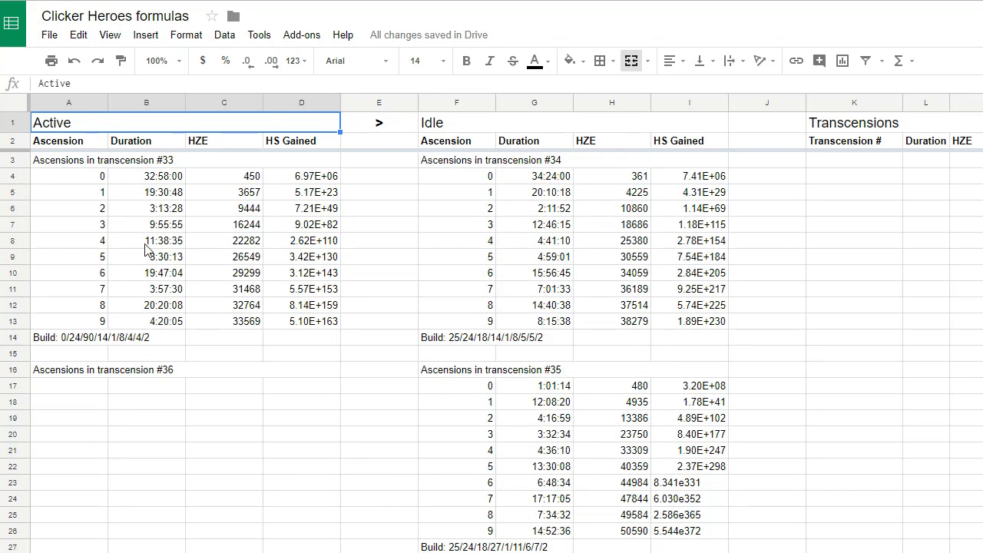
mouse_move(112, 175)
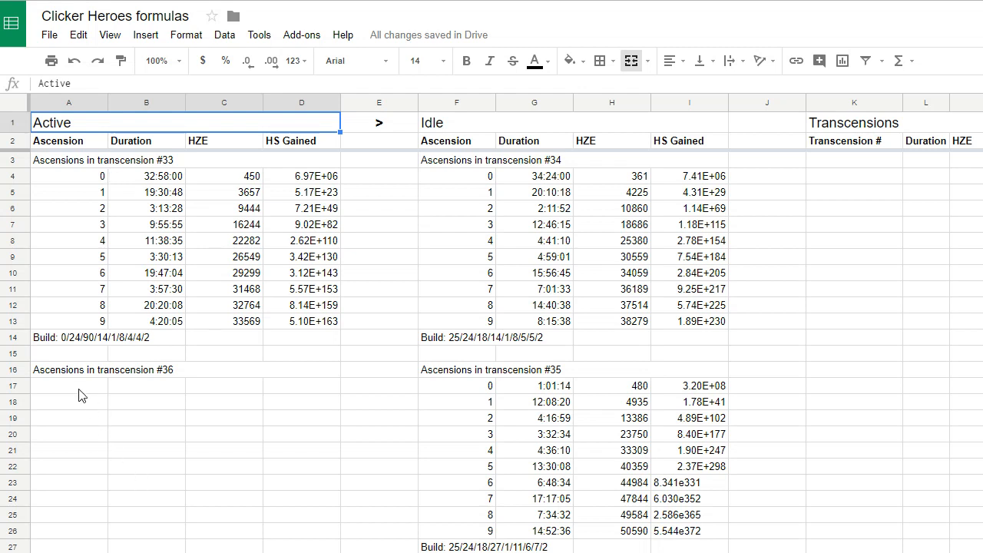
Select the empty Active block for transcension #36 on the Active vs Idle data tab
left_click(69, 385)
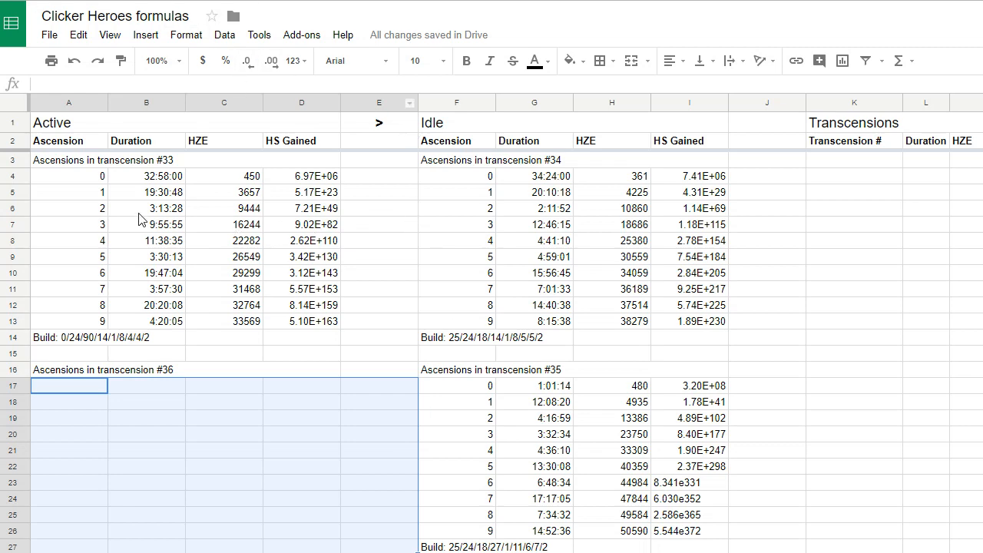
mouse_move(195, 294)
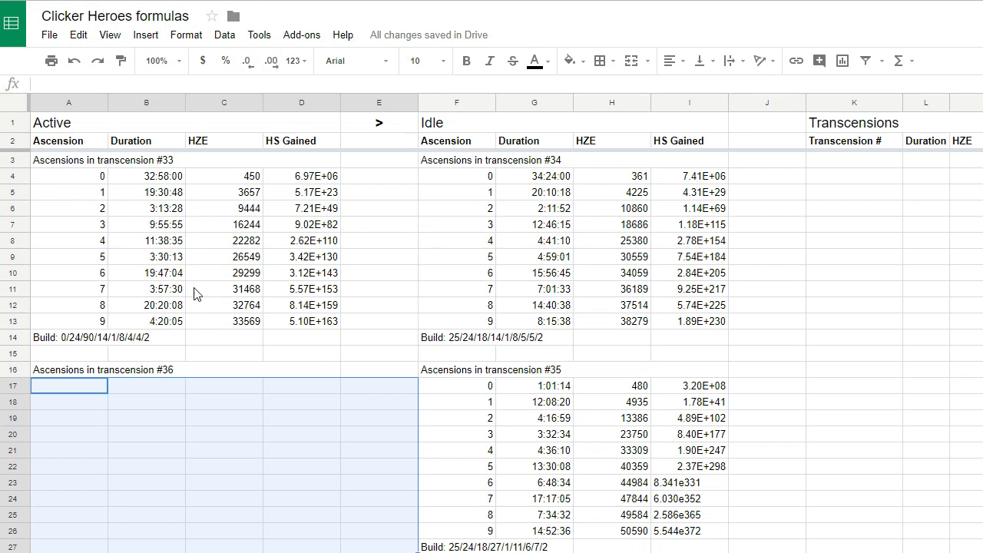
scroll("down", 3)
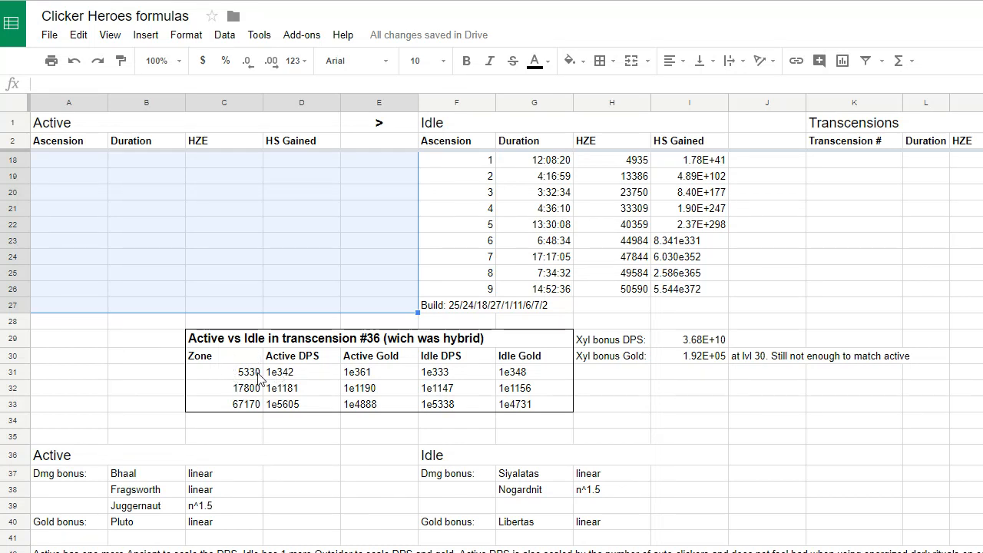
mouse_move(461, 345)
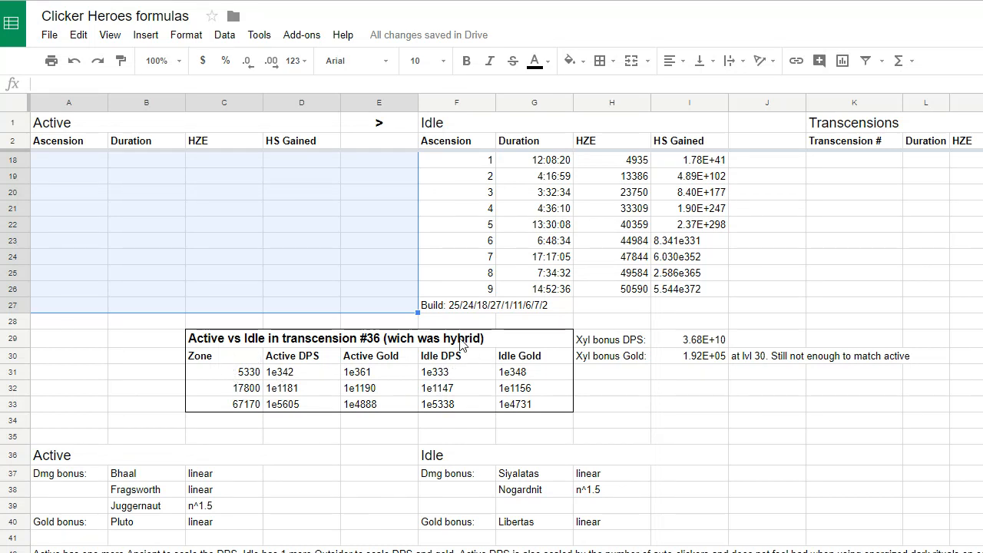
mouse_move(229, 384)
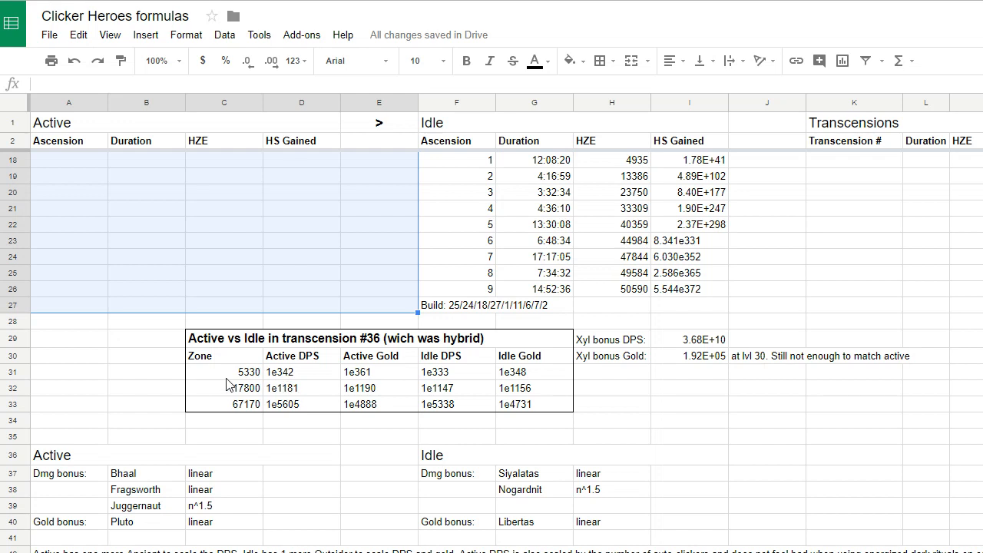
mouse_move(227, 381)
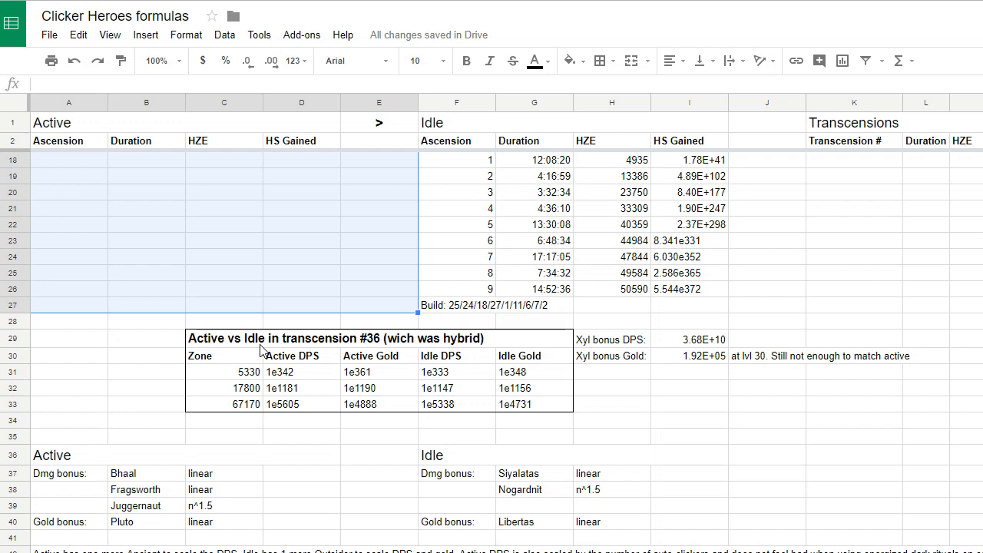
mouse_move(301, 382)
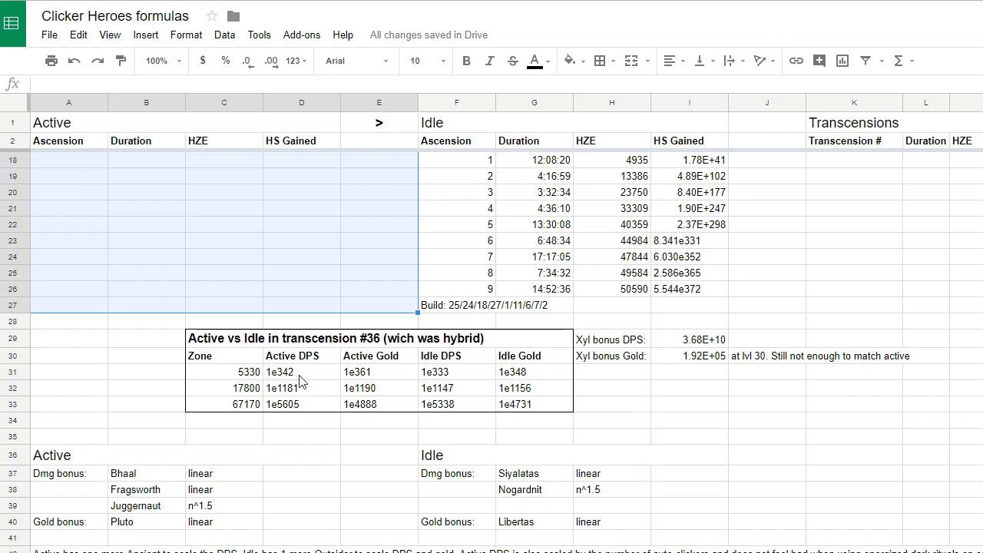
mouse_move(322, 384)
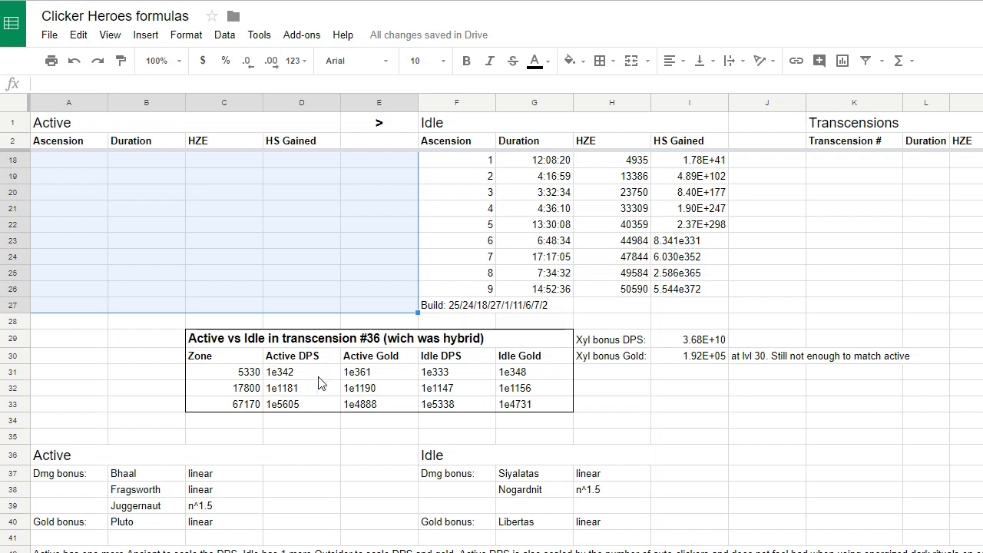
mouse_move(313, 383)
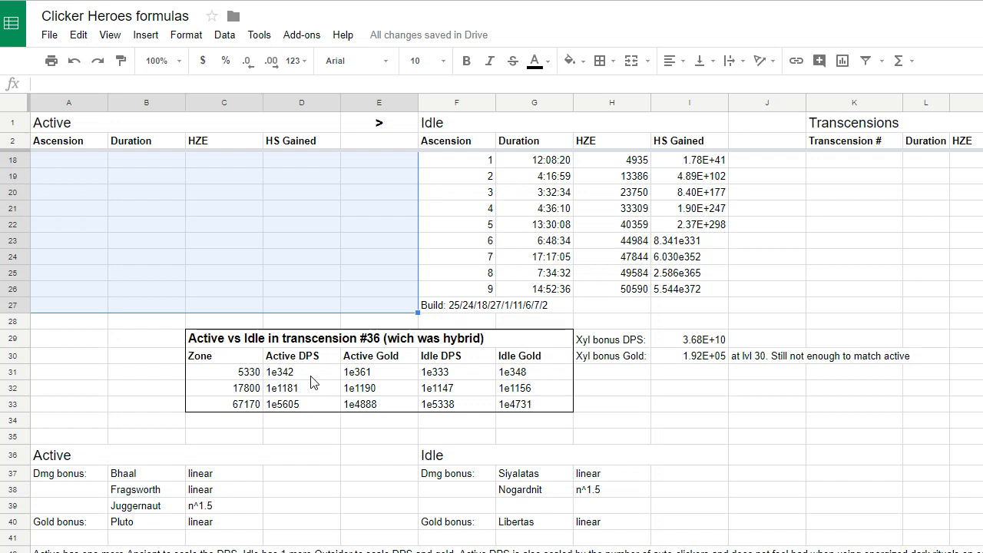
left_click(301, 371)
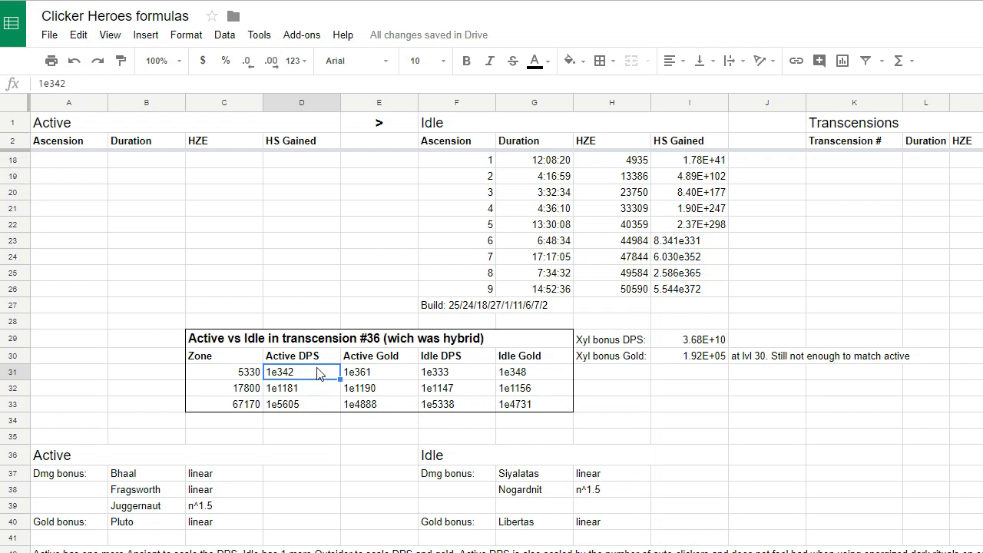
scroll("down", 3)
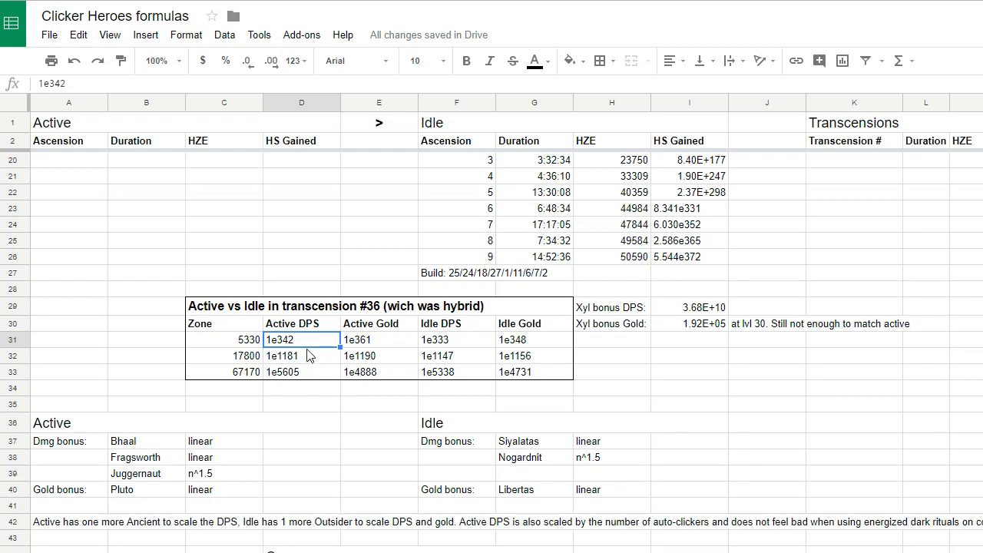
mouse_move(286, 323)
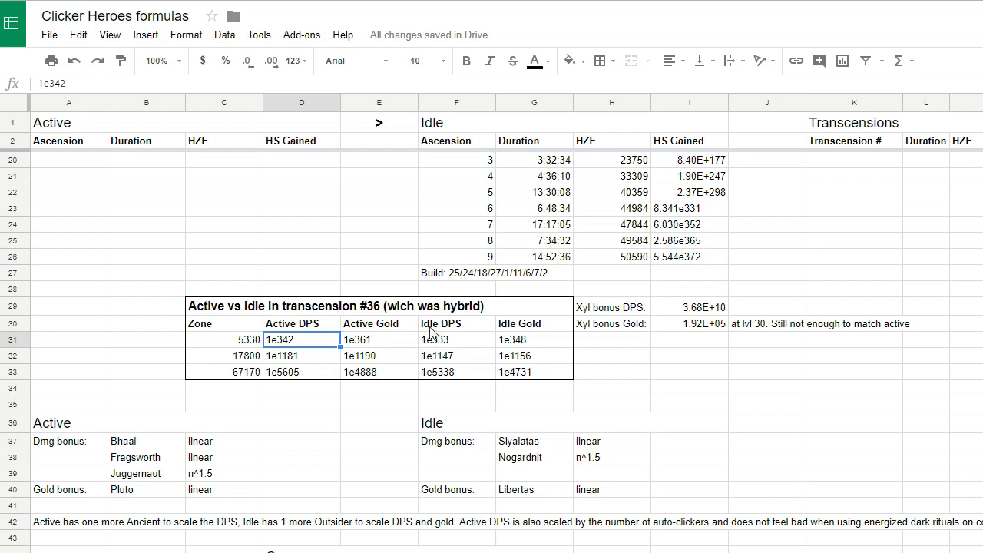
mouse_move(484, 344)
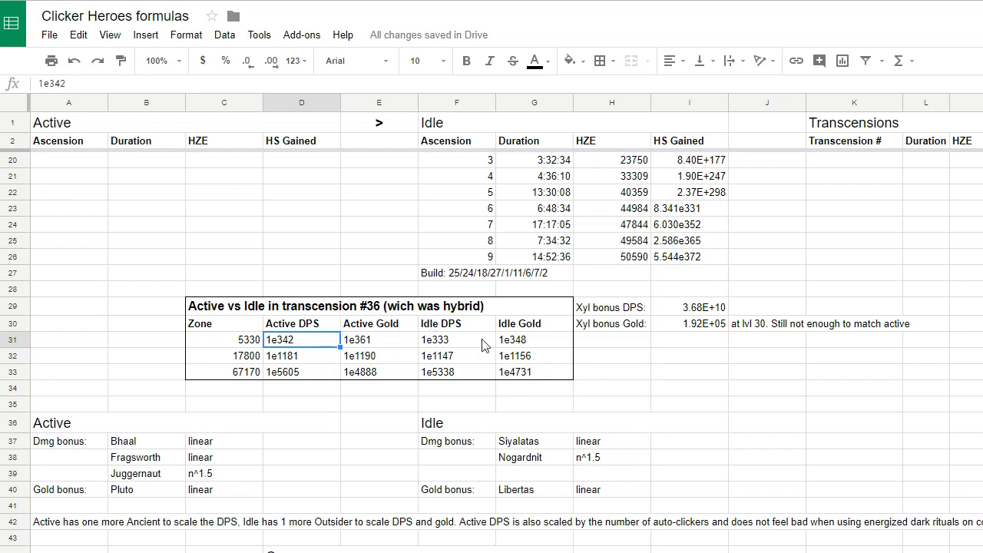
mouse_move(576, 332)
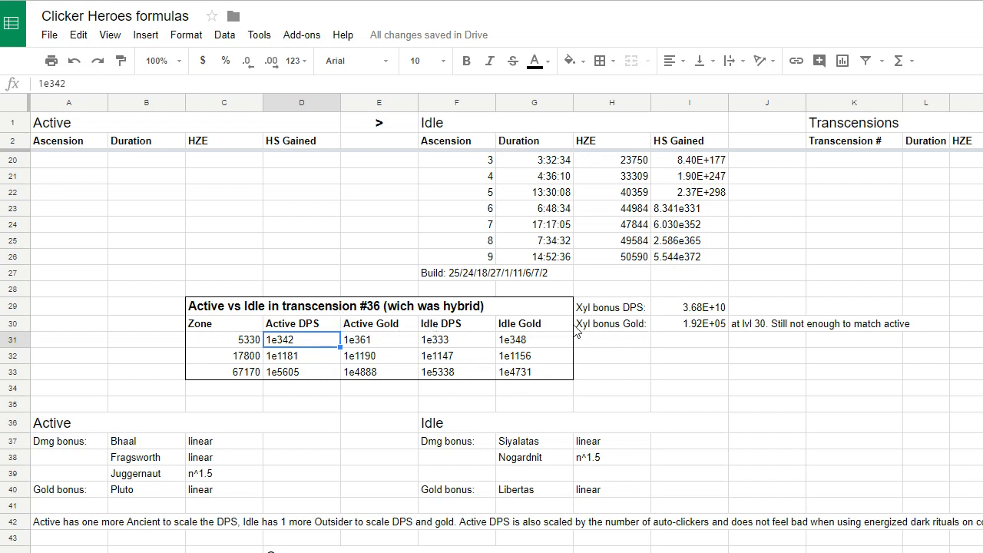
mouse_move(608, 317)
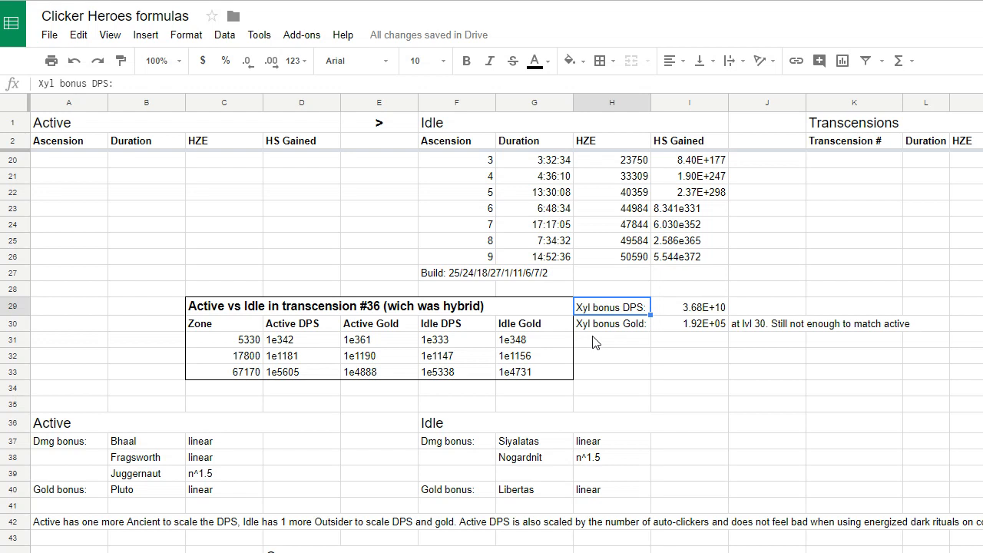
mouse_move(677, 312)
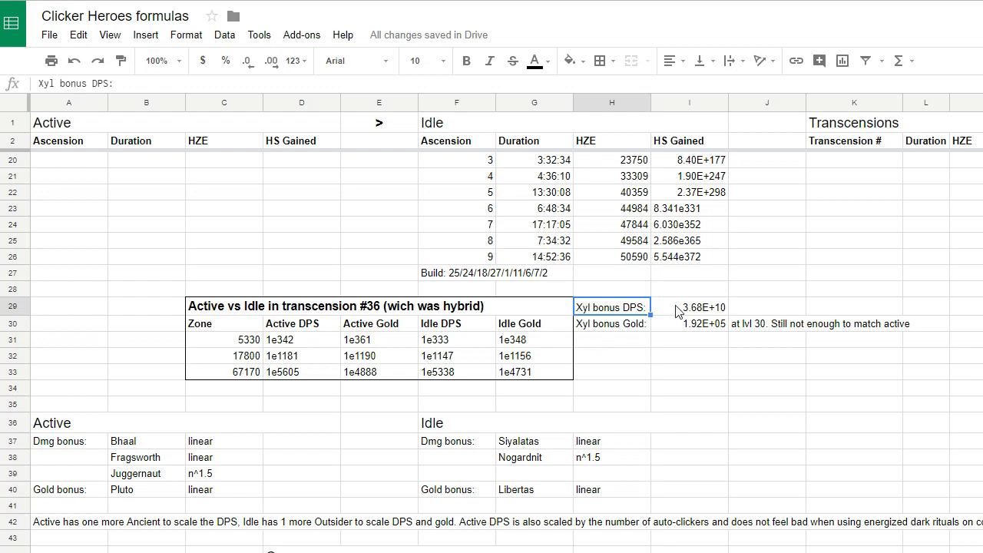
mouse_move(448, 373)
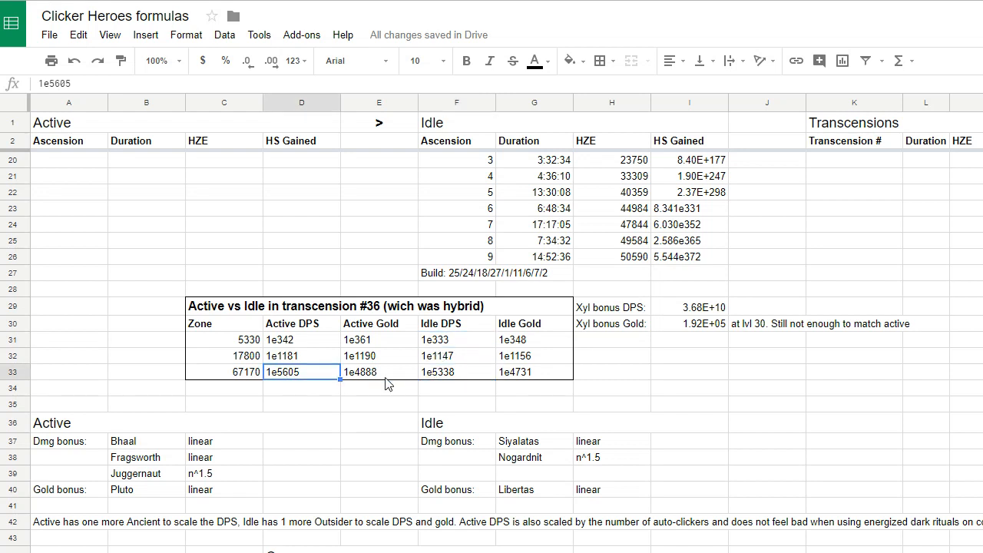
left_click(456, 372)
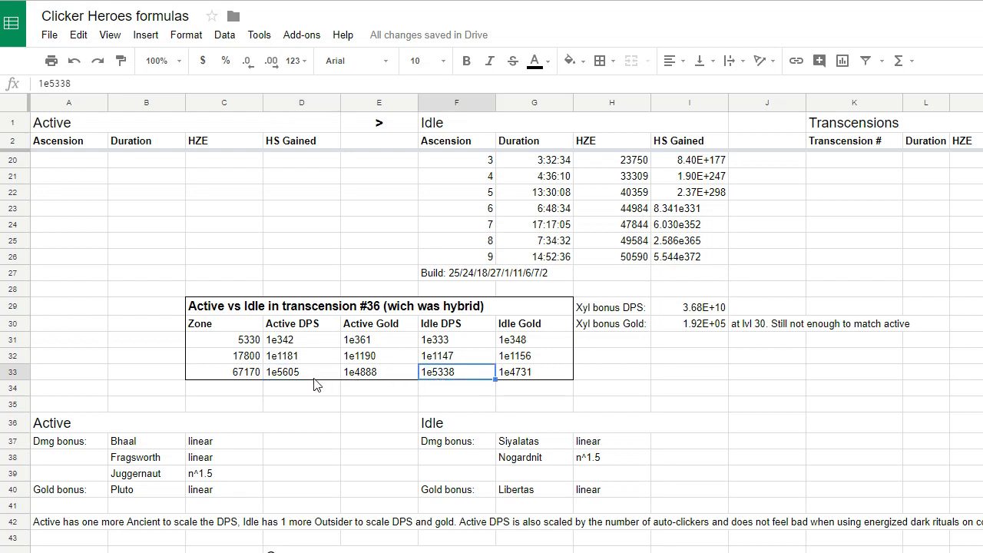
mouse_move(289, 385)
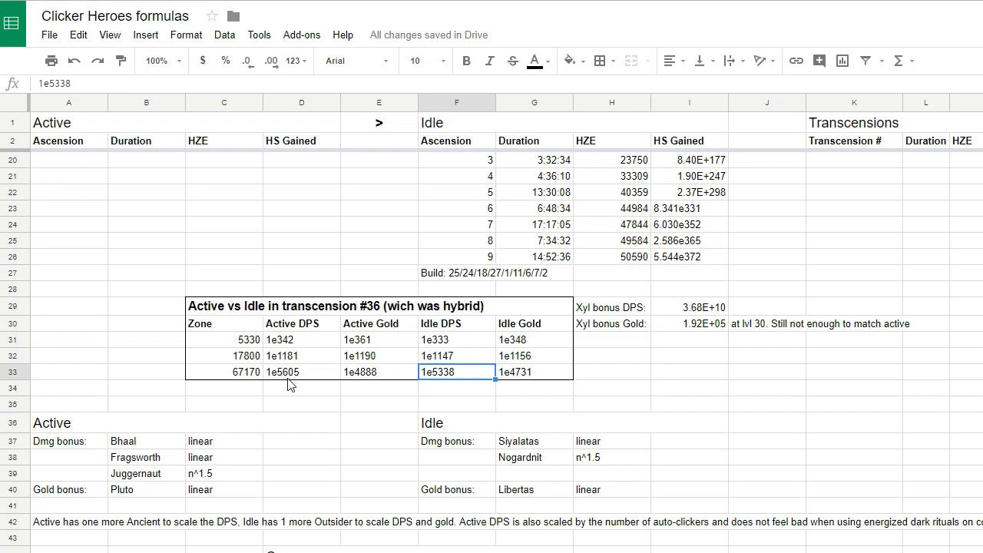
mouse_move(306, 373)
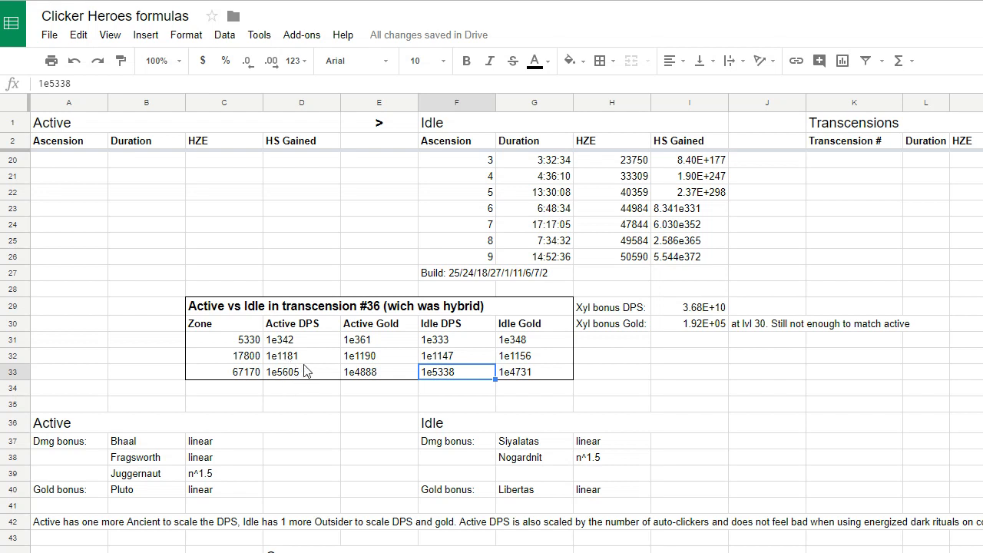
scroll("down", 3)
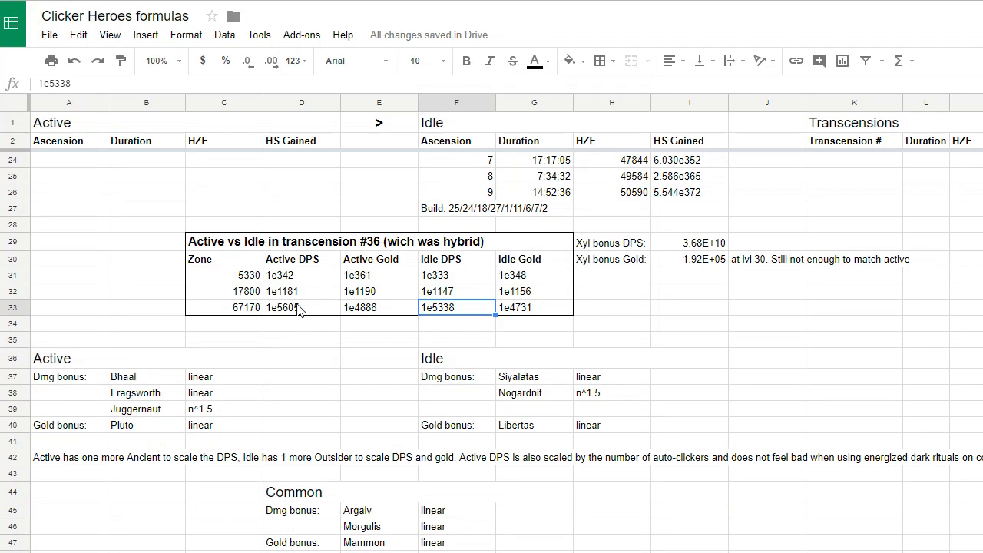
scroll("down", 3)
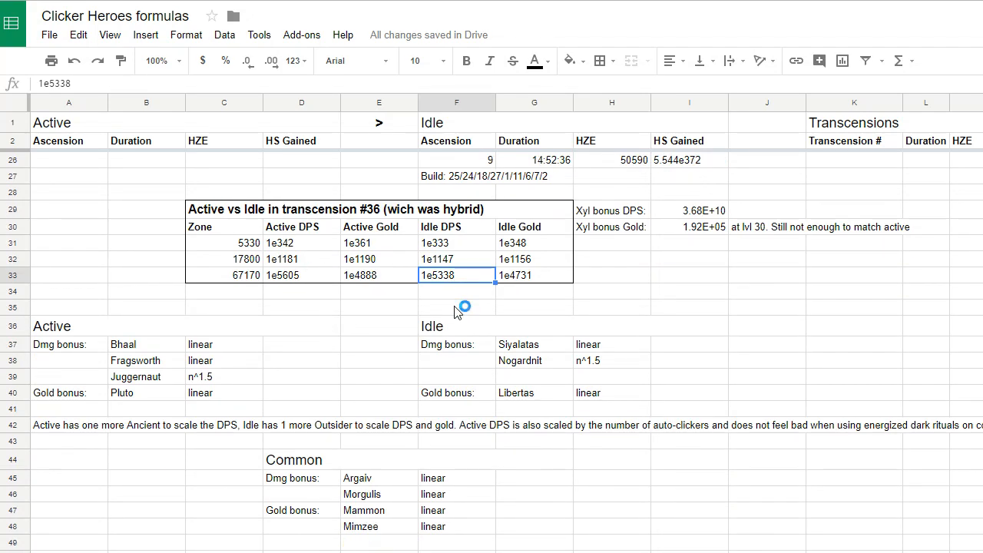
scroll("down", 3)
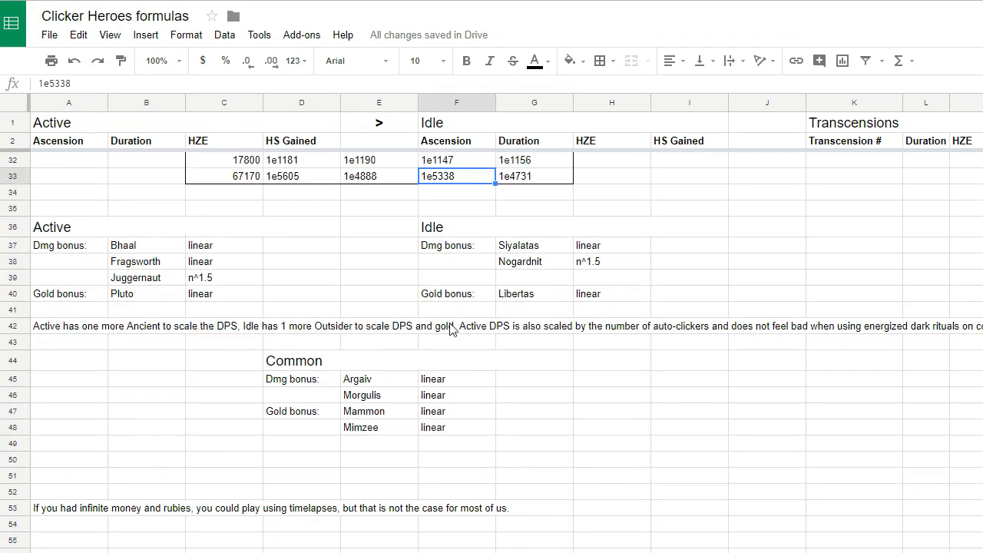
mouse_move(104, 511)
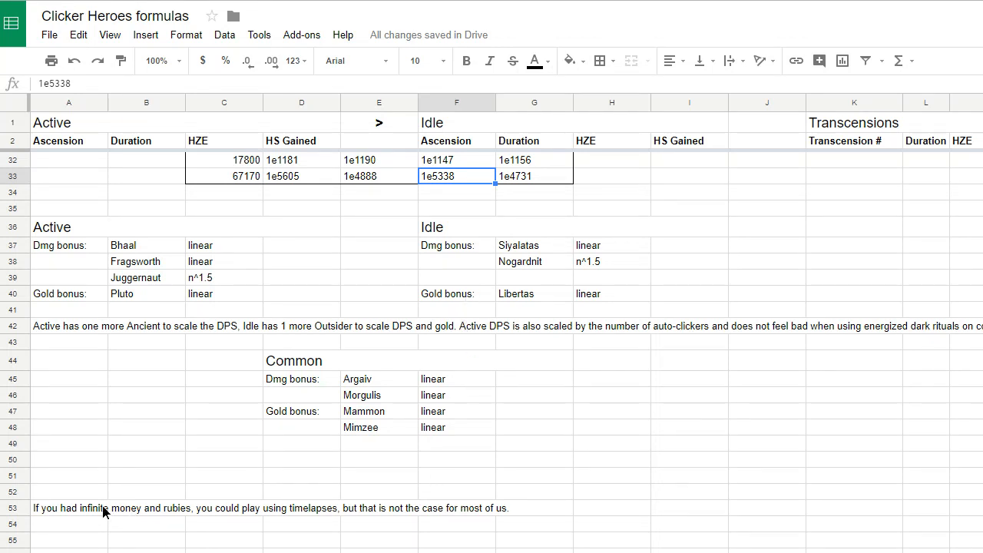
left_click(69, 507)
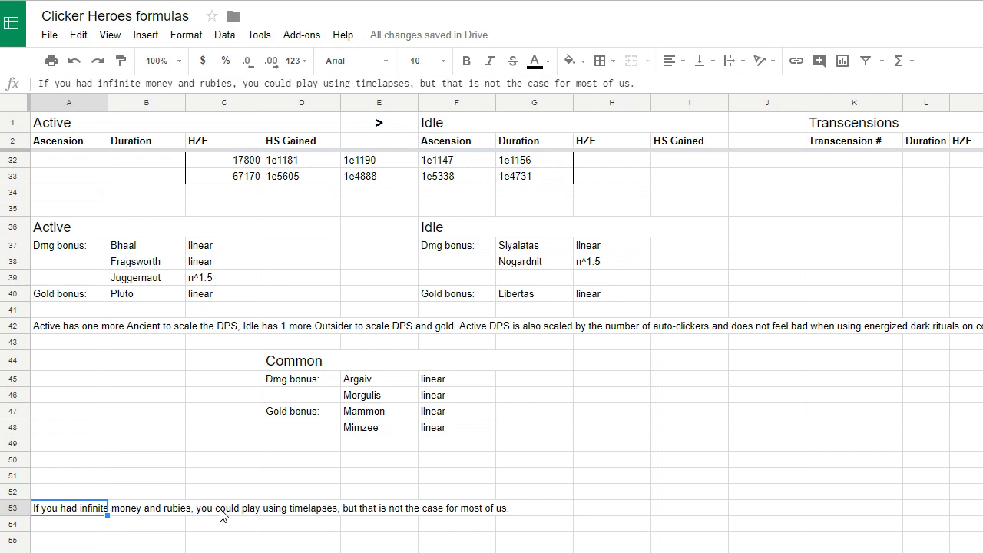
mouse_move(138, 250)
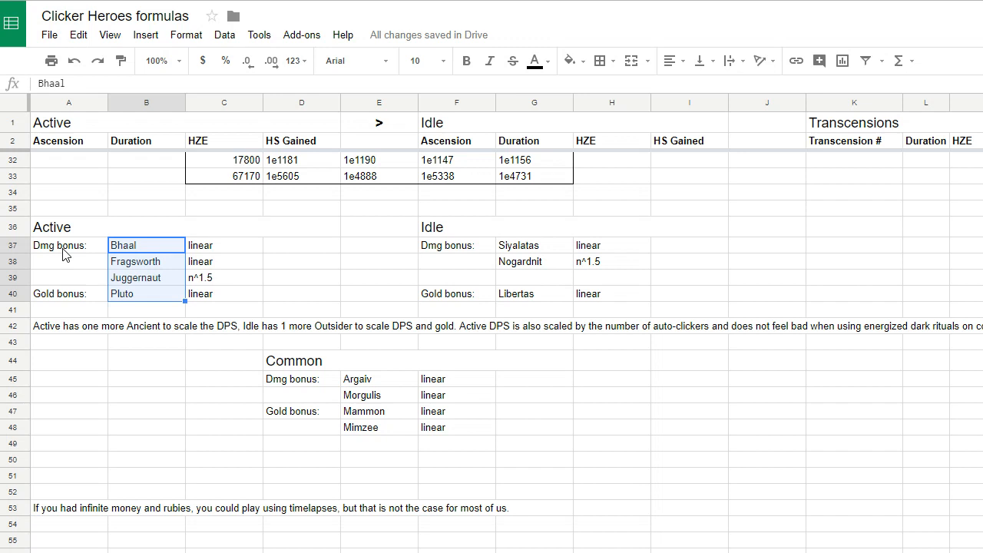
mouse_move(257, 264)
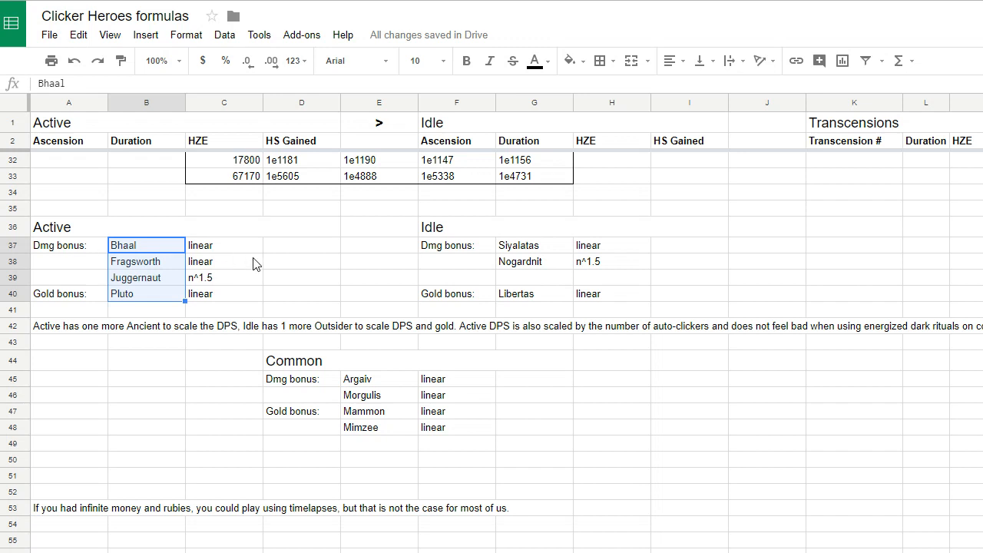
mouse_move(278, 296)
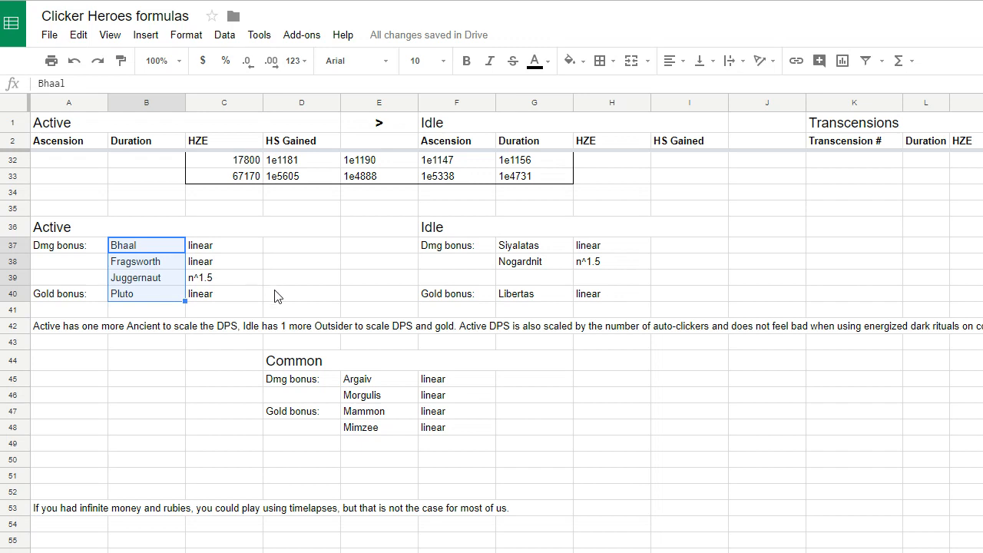
mouse_move(311, 317)
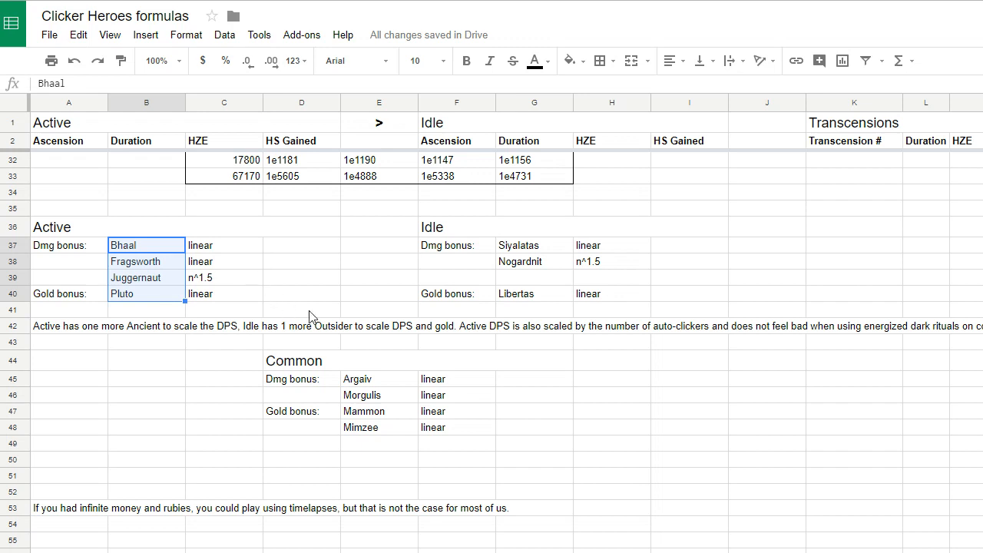
mouse_move(356, 276)
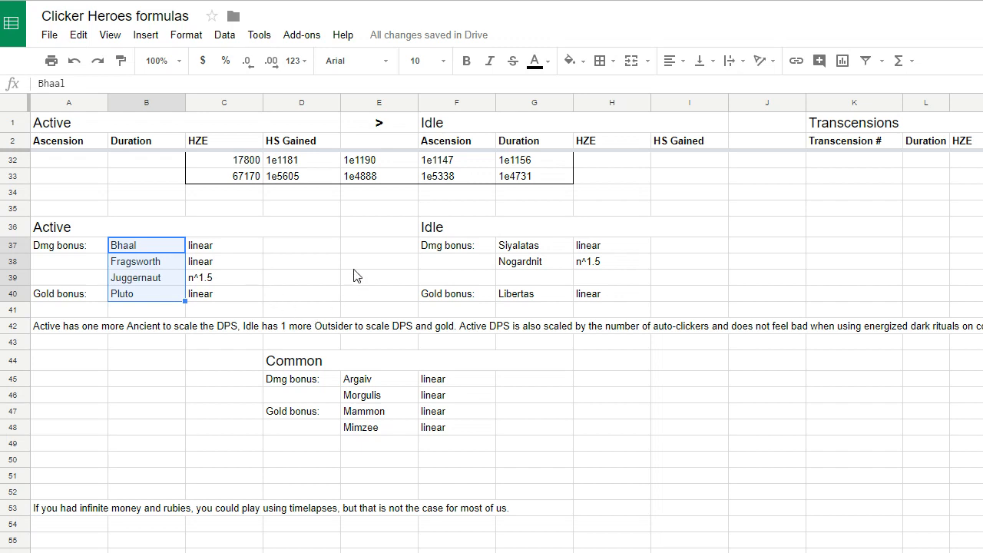